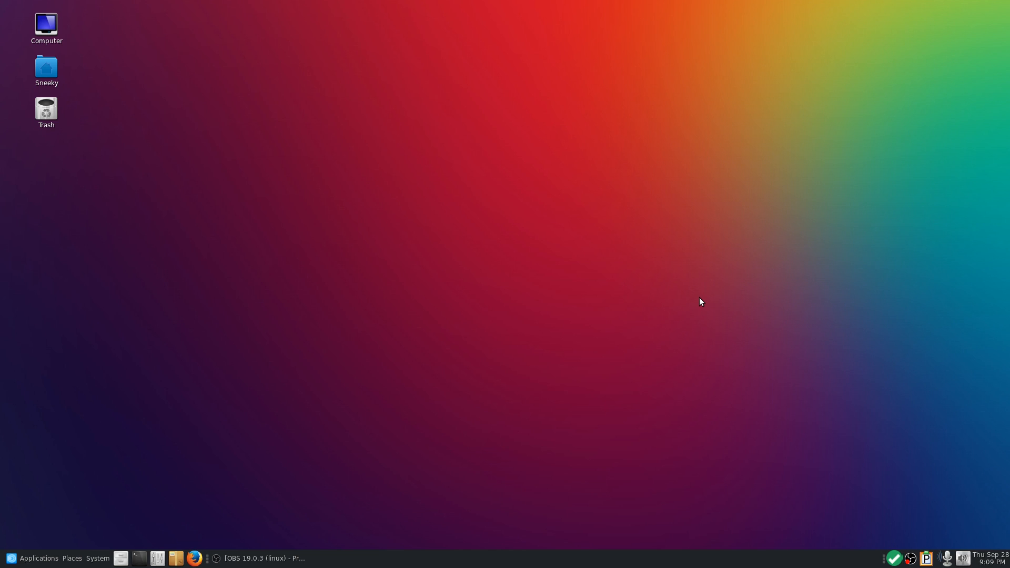
mouse_move(579, 322)
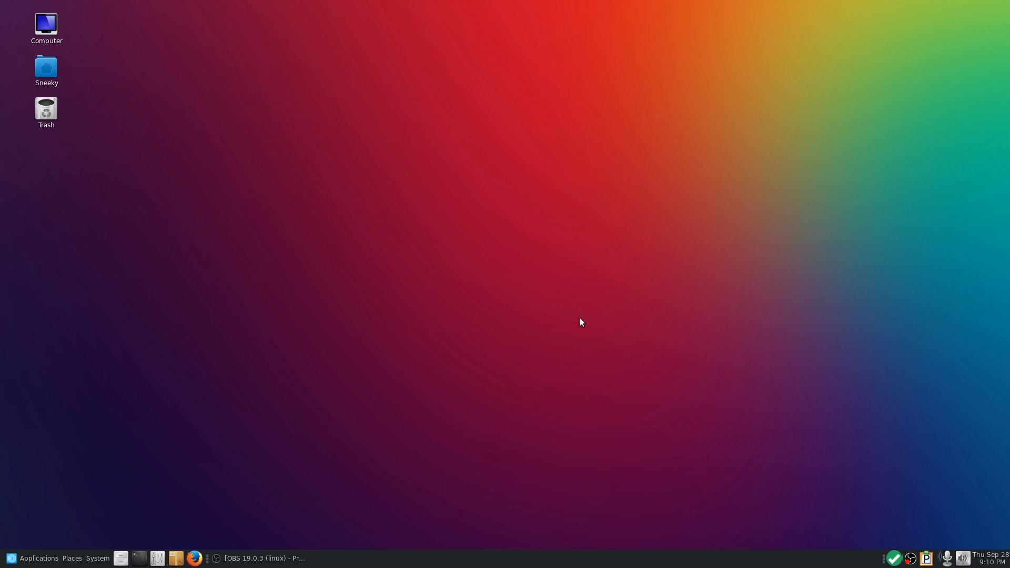
mouse_move(525, 274)
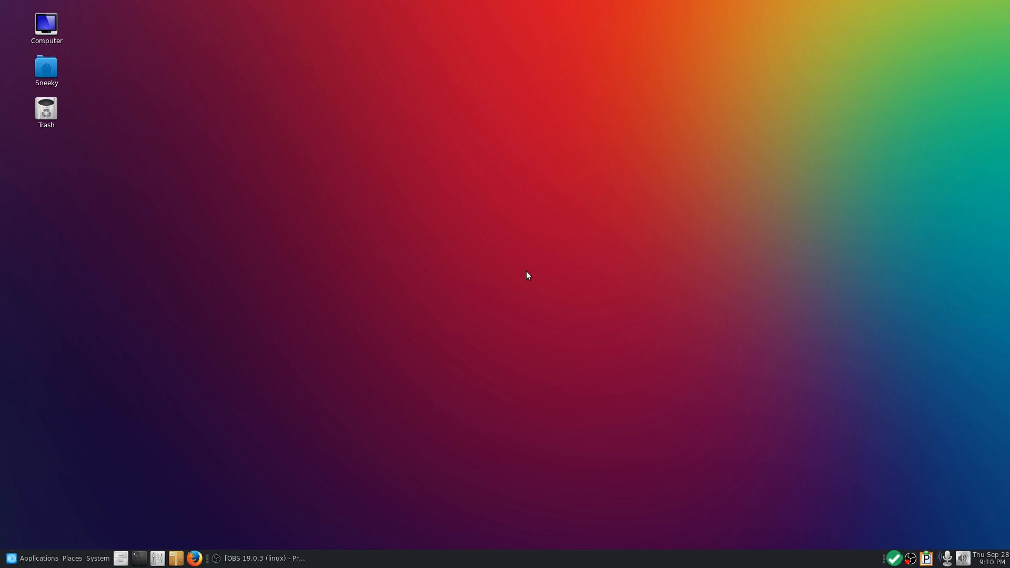
mouse_move(534, 339)
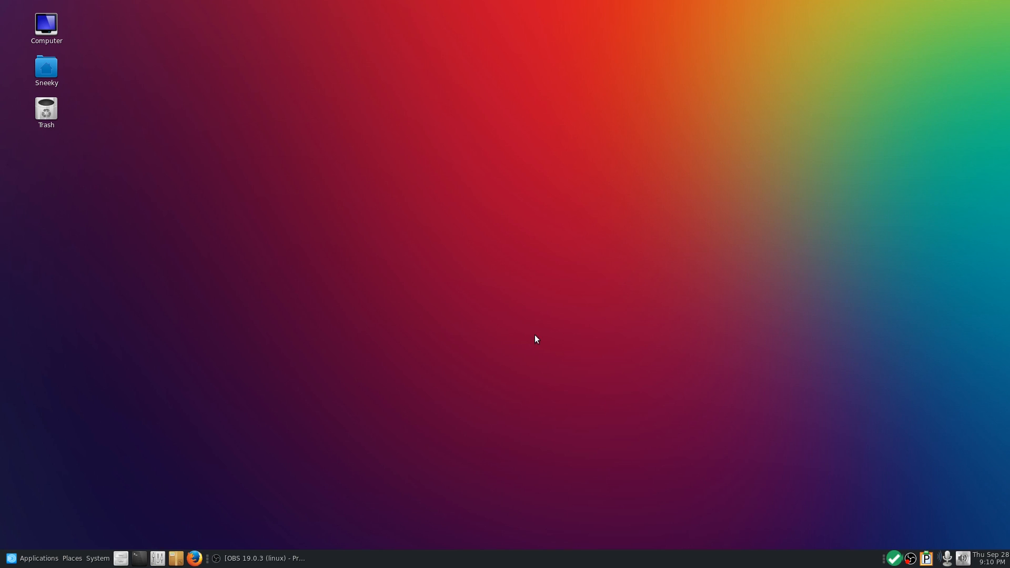
mouse_move(315, 376)
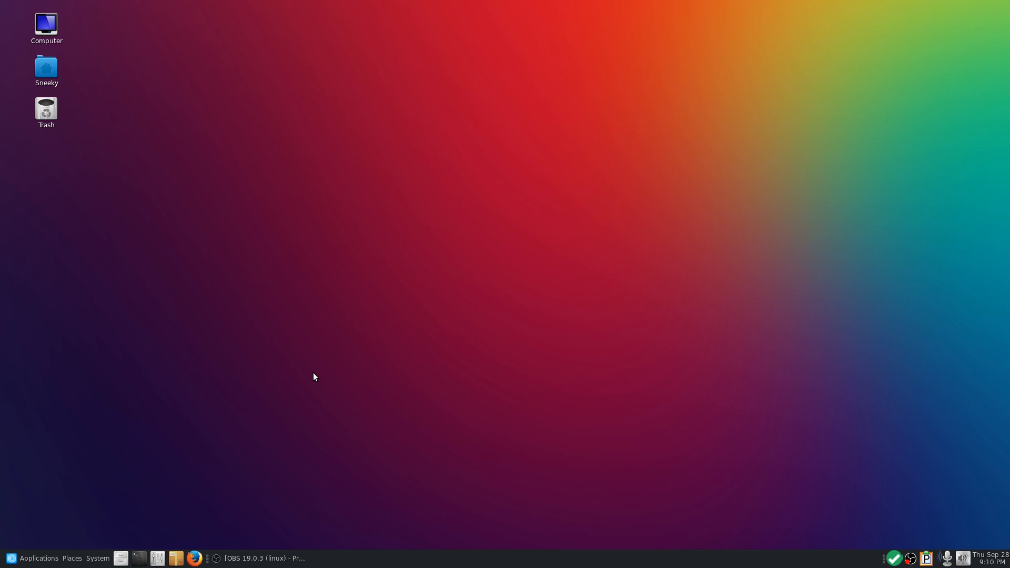
mouse_move(446, 186)
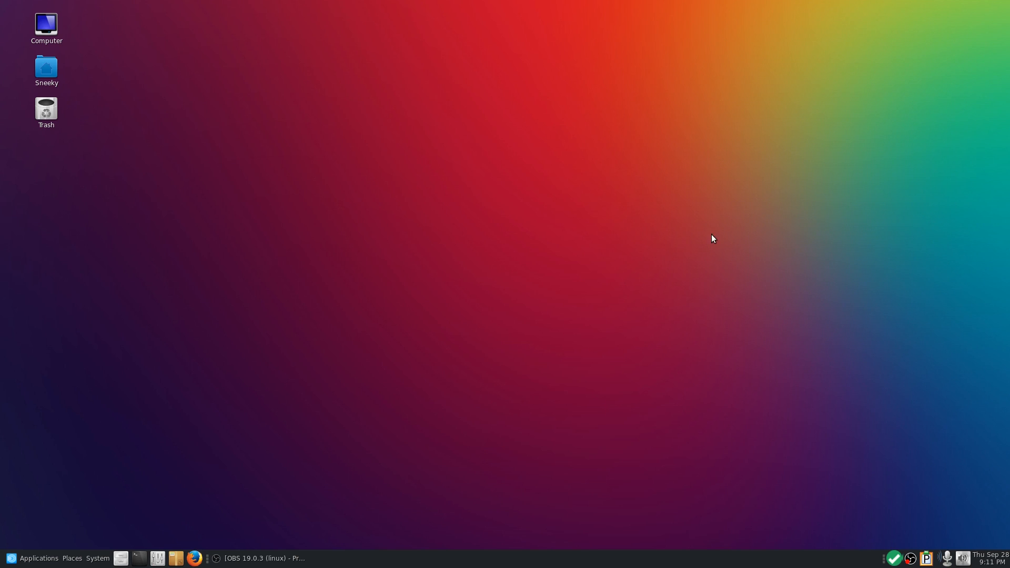
mouse_move(272, 303)
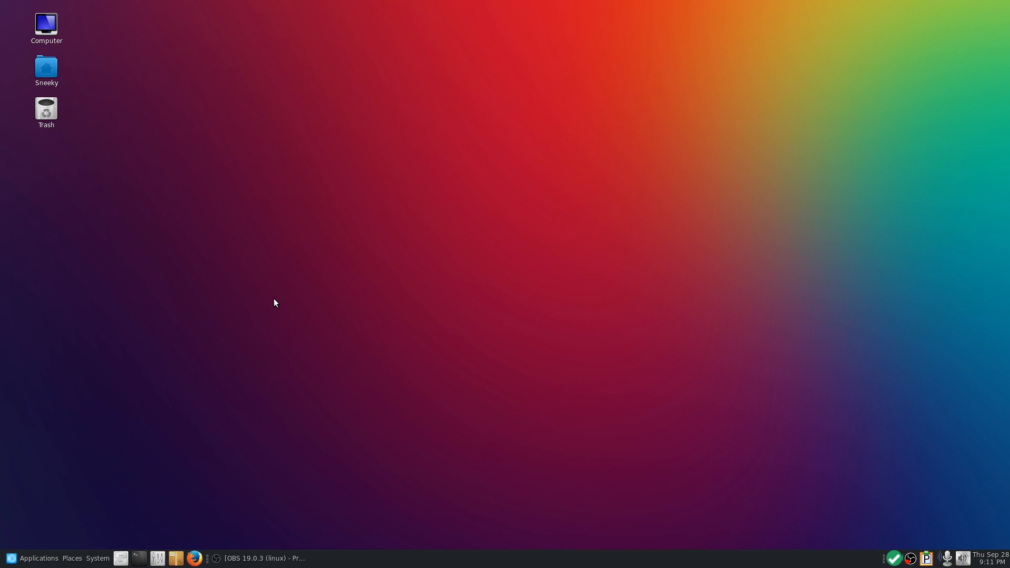
mouse_move(33, 520)
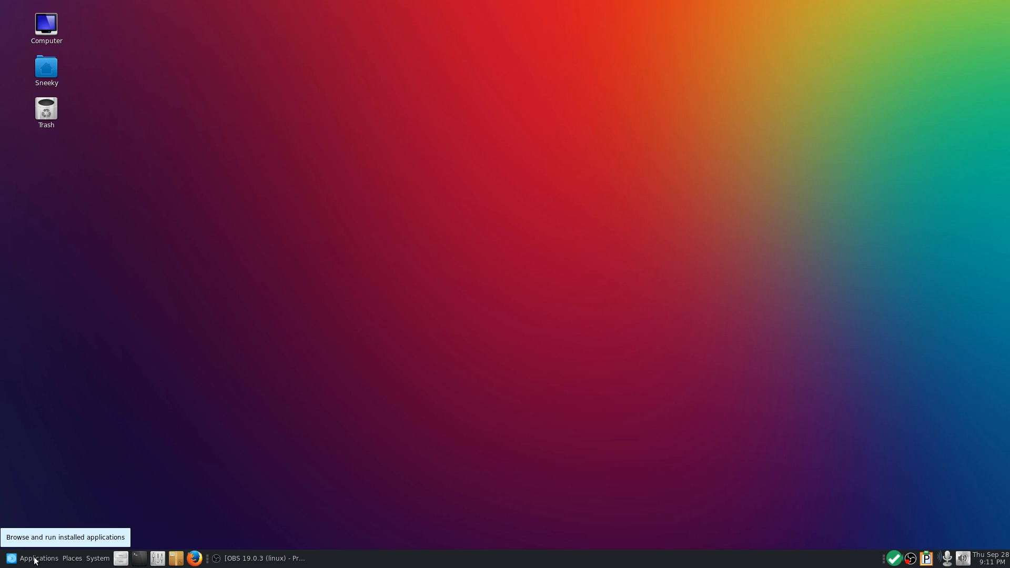
mouse_move(252, 327)
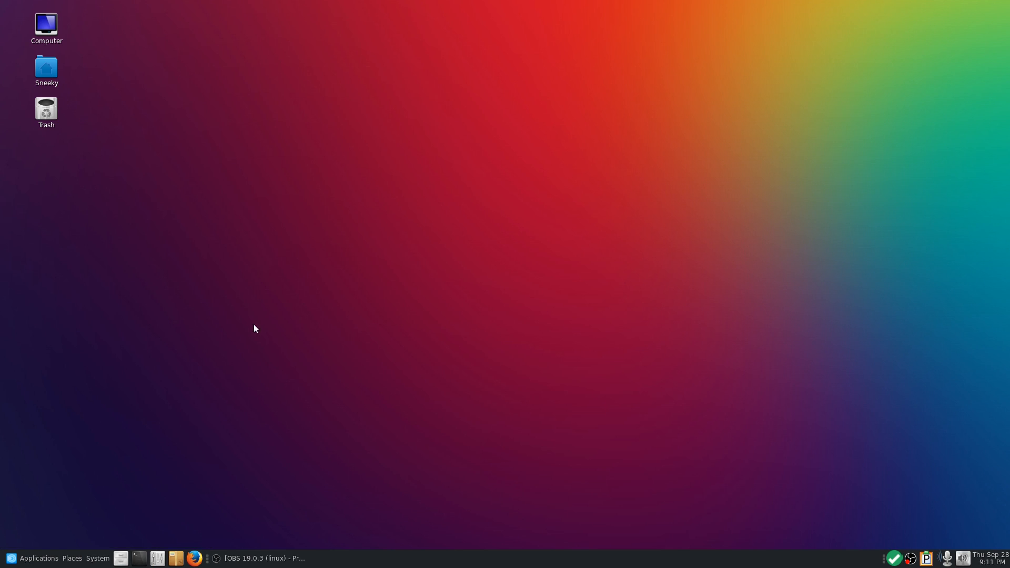
mouse_move(293, 259)
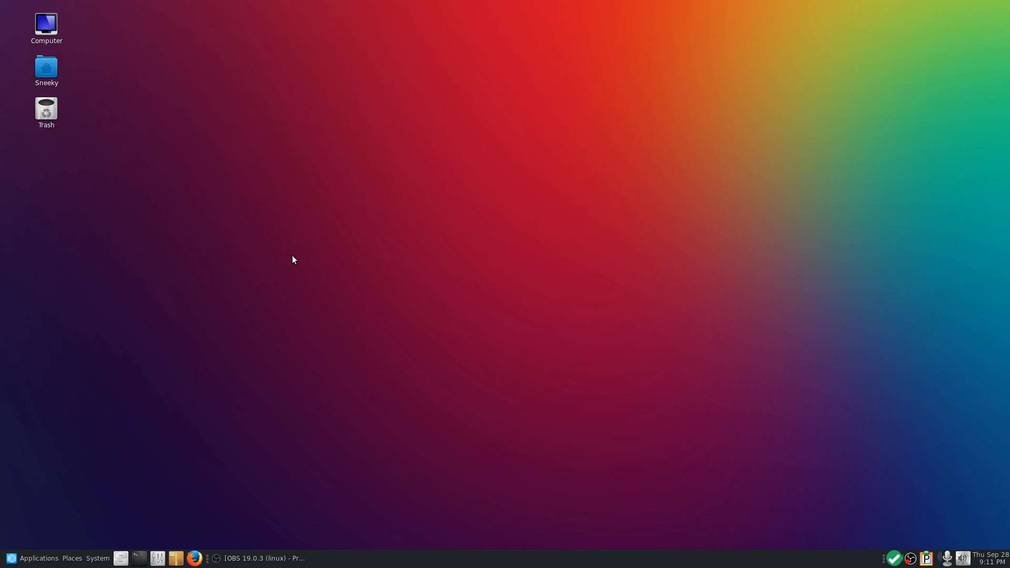
mouse_move(285, 259)
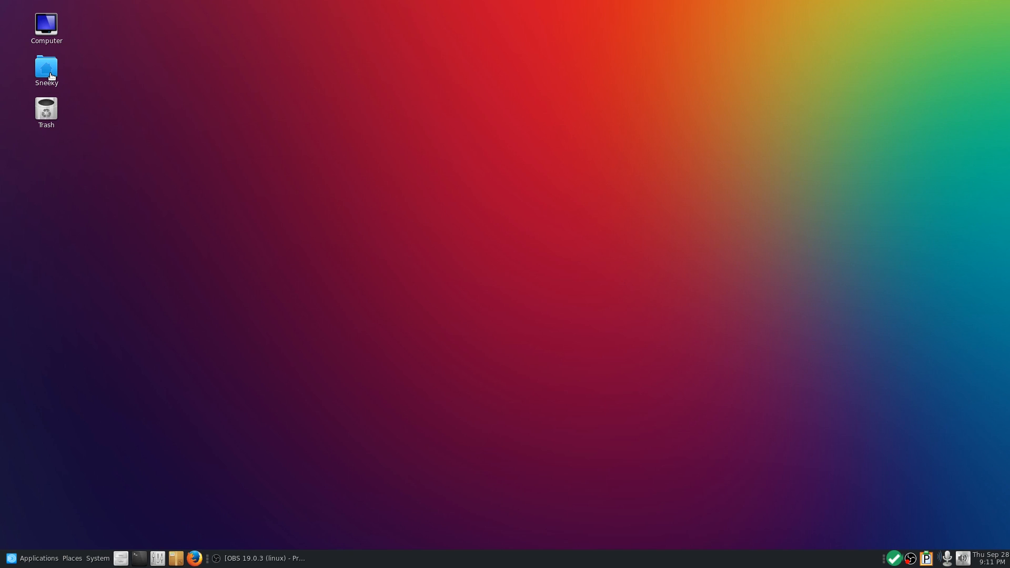
mouse_move(639, 235)
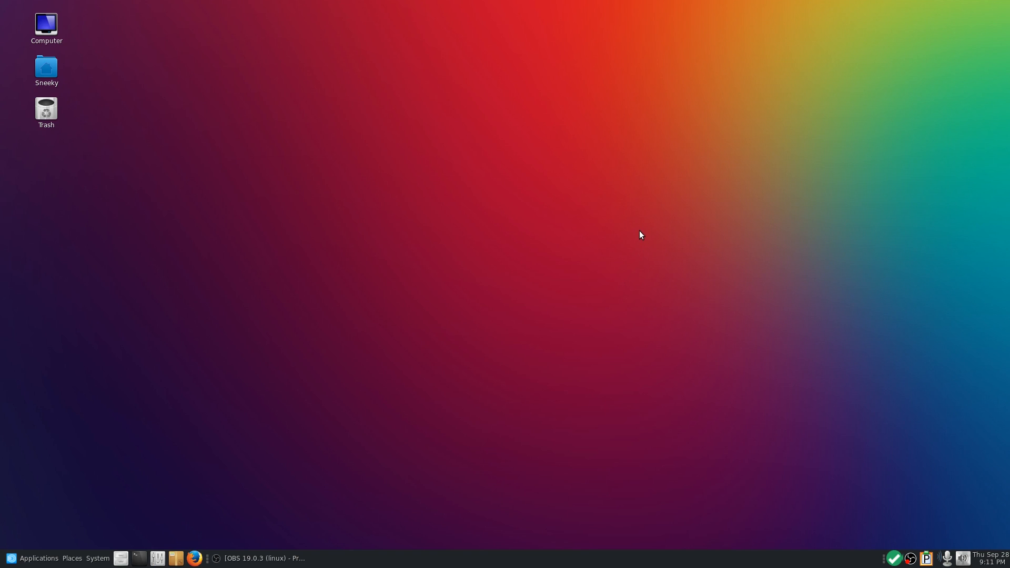
mouse_move(632, 212)
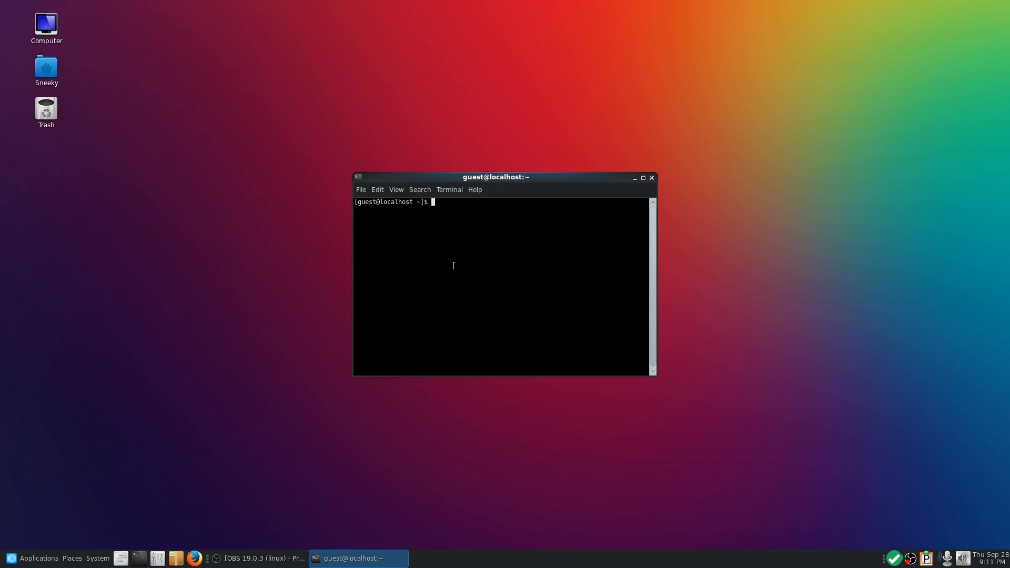
Run htop for per-core CPU and process monitoring and move the terminal nearer the screen top
text(h)
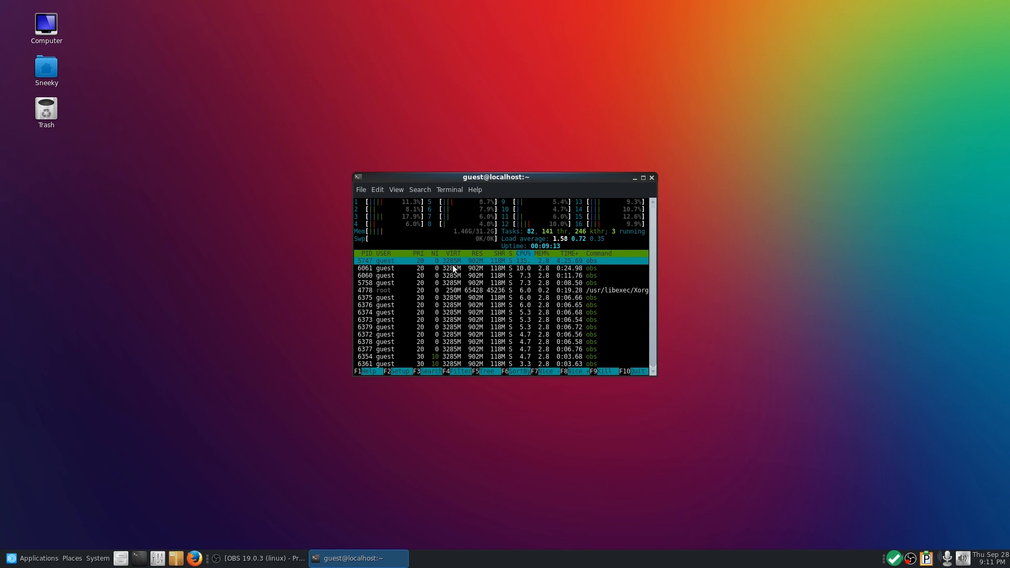
drag(496, 177, 410, 114)
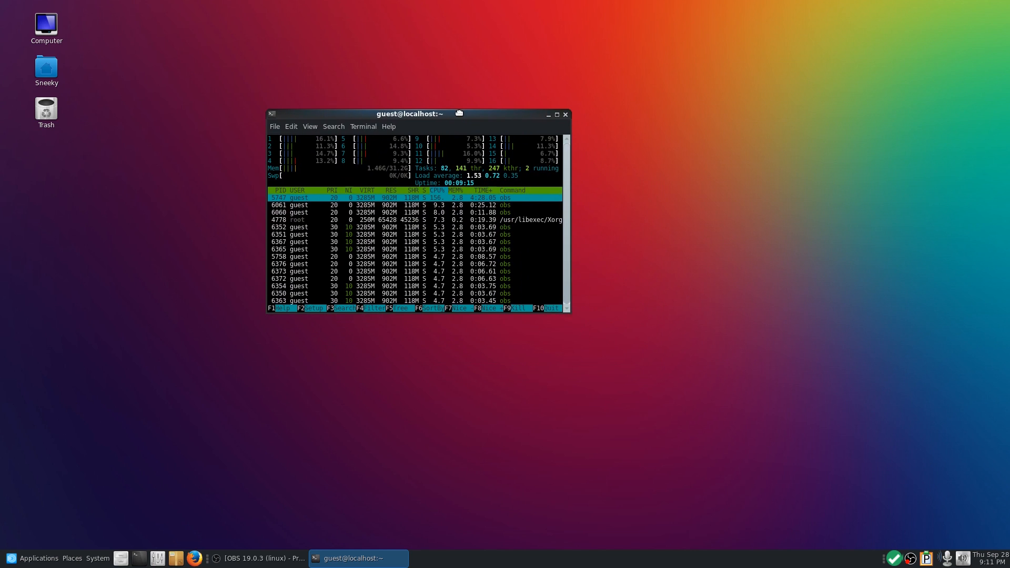
drag(410, 113, 478, 170)
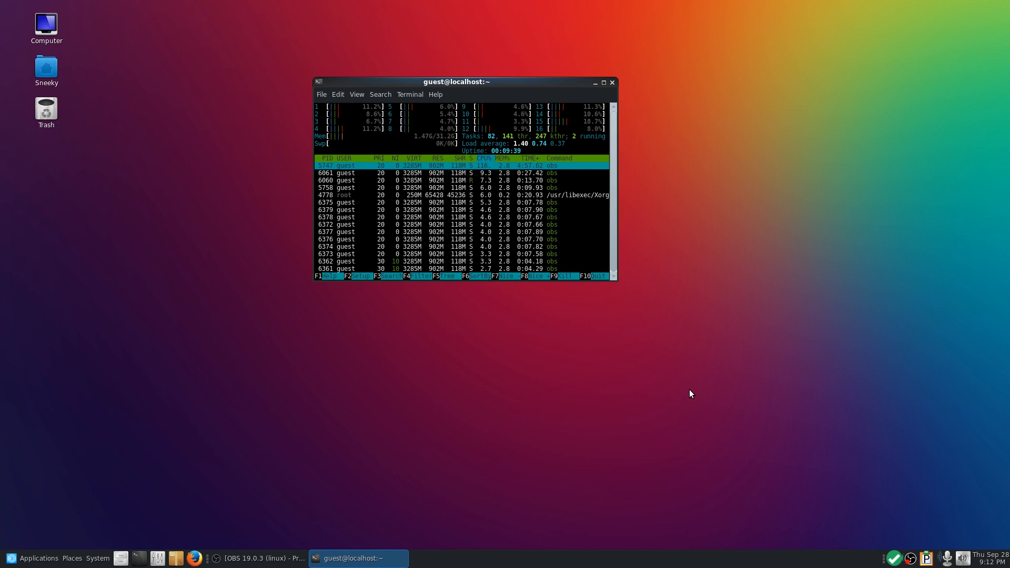
mouse_move(515, 384)
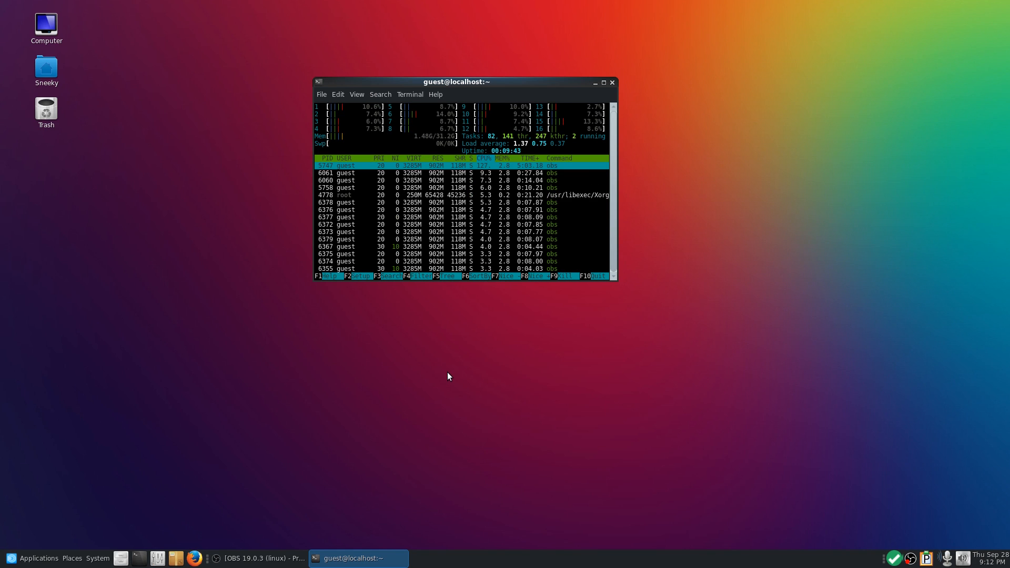
mouse_move(177, 393)
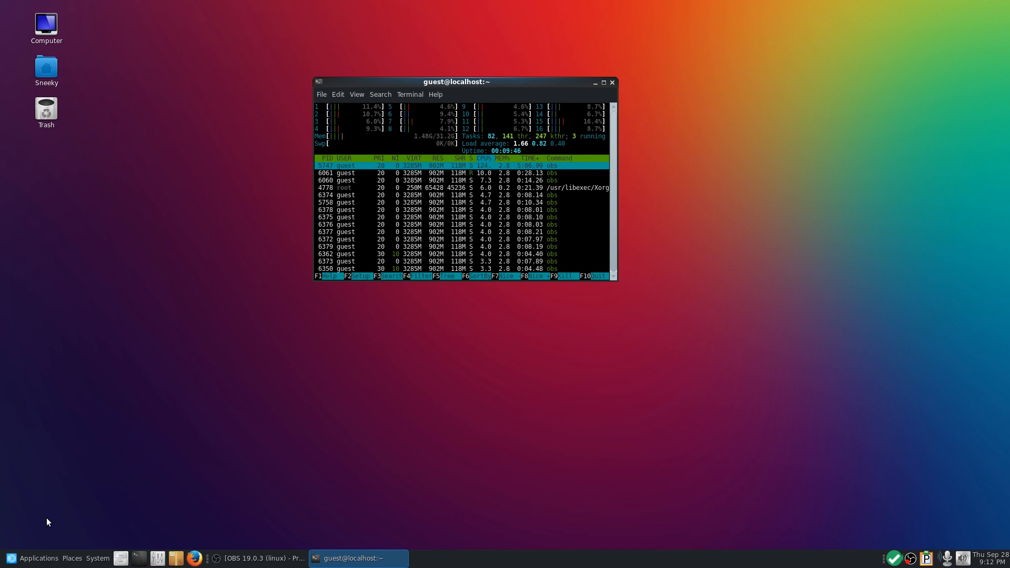
Show the Configuration submenu of the Applications menu listing system tools
click(39, 557)
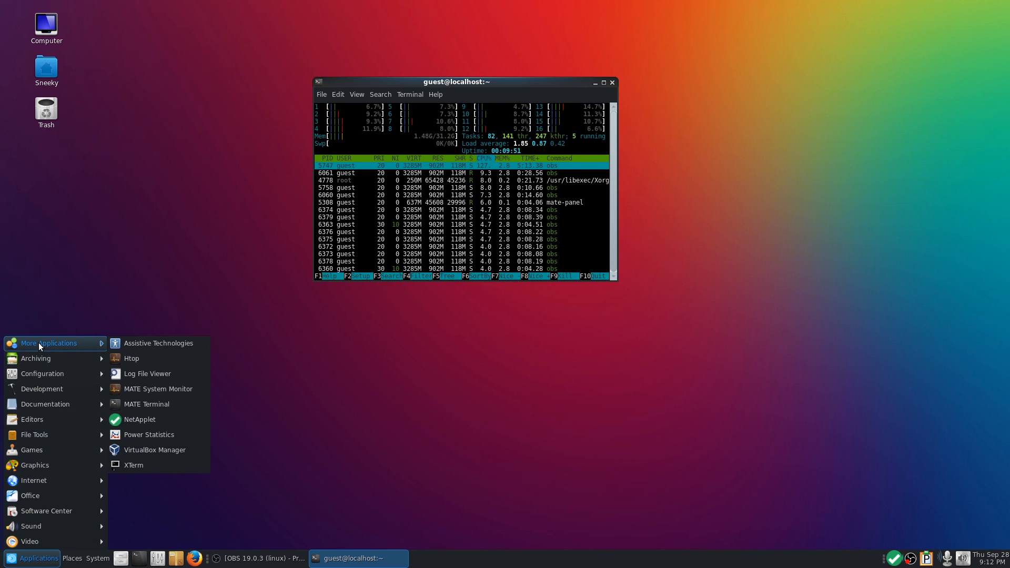
mouse_move(158, 343)
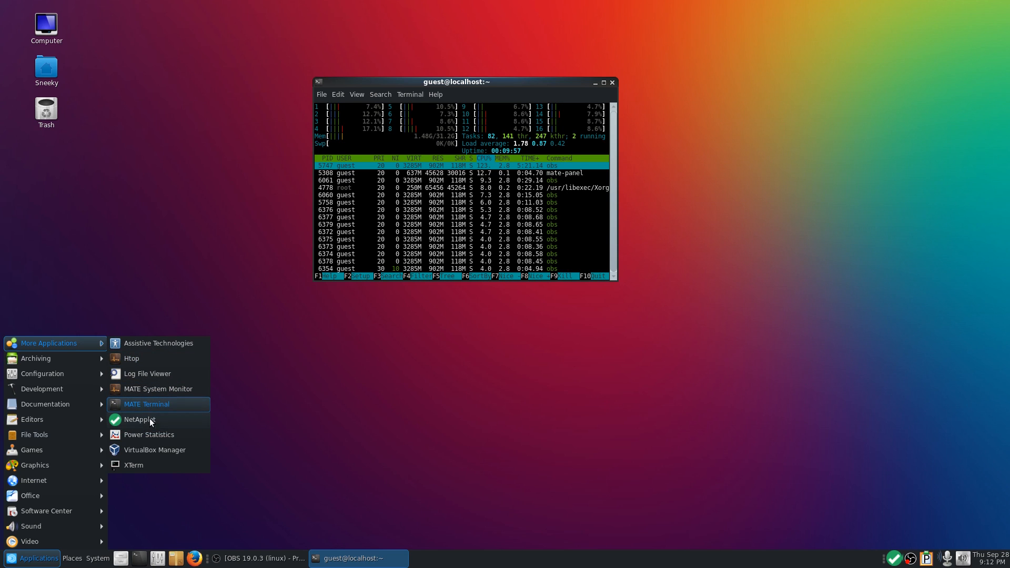
mouse_move(155, 450)
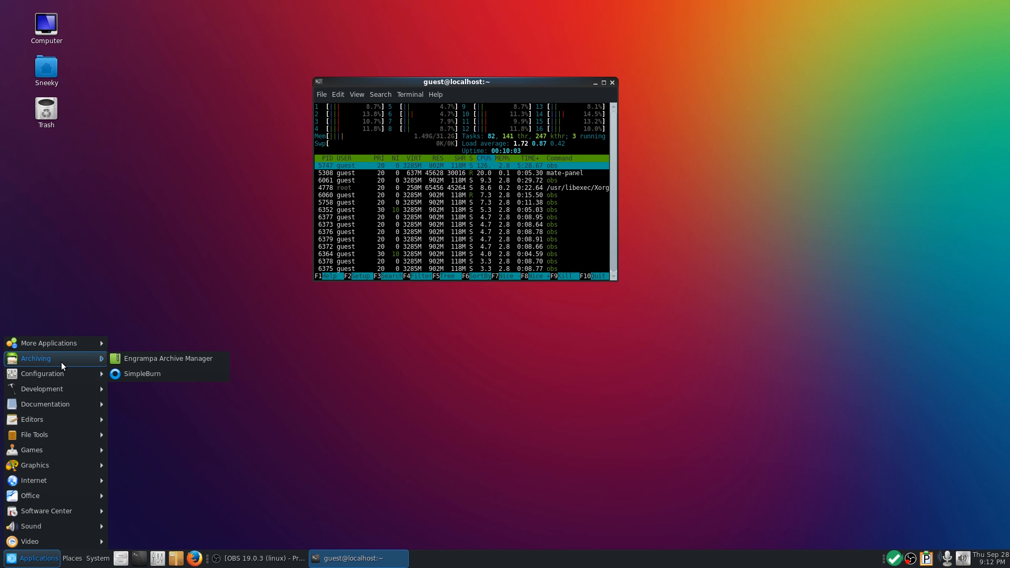
mouse_move(167, 362)
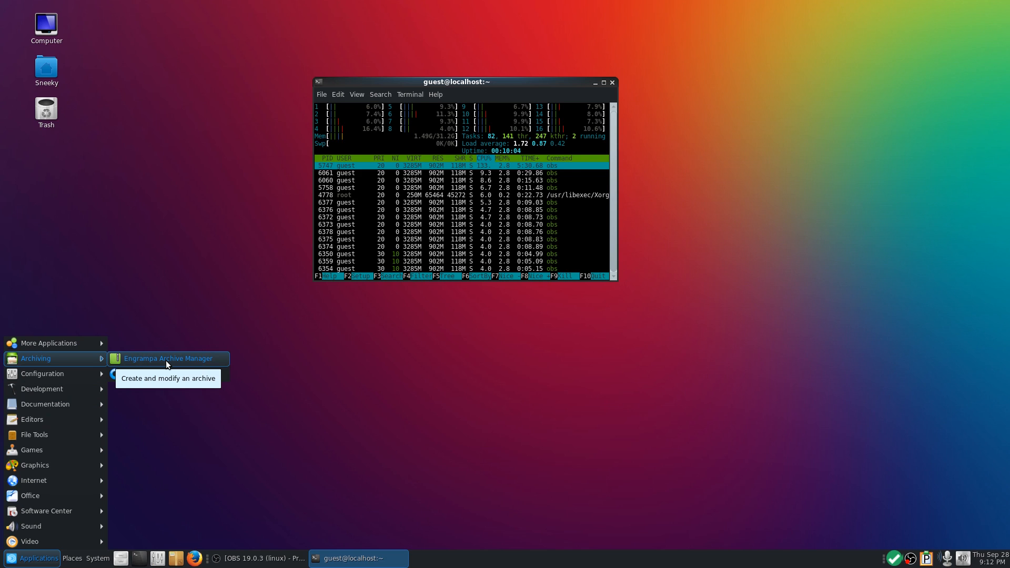
mouse_move(71, 370)
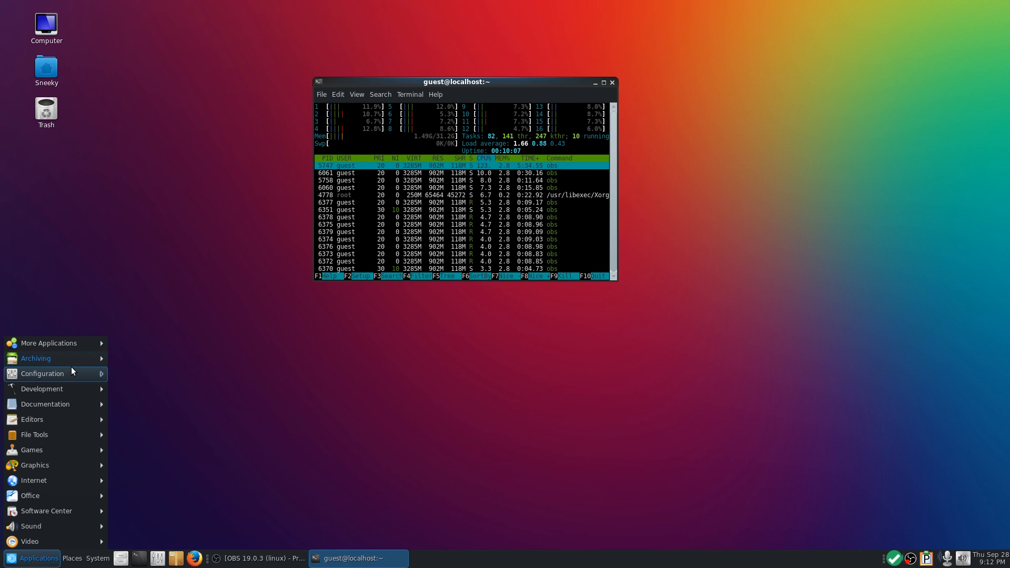
click(42, 373)
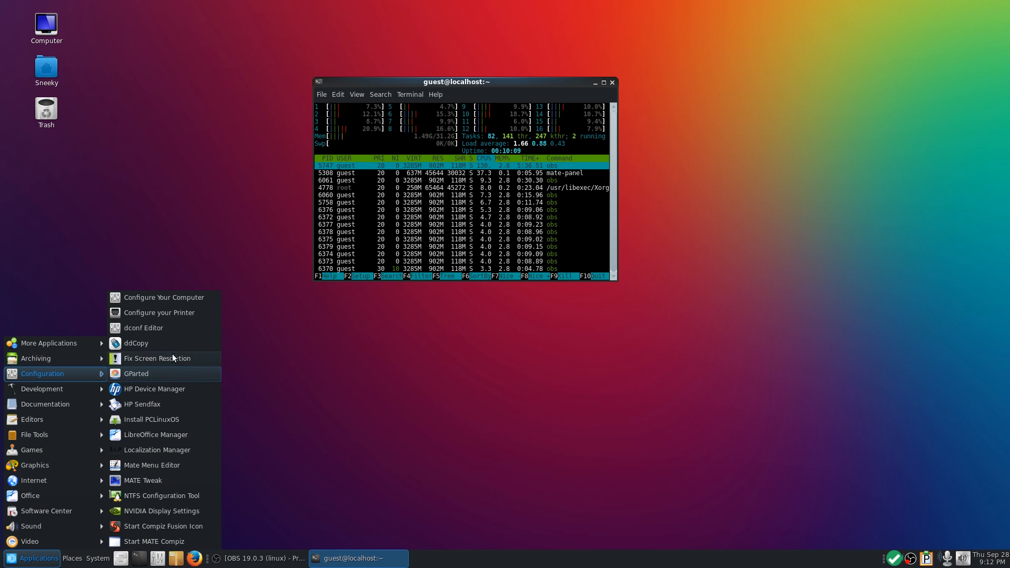
mouse_move(170, 341)
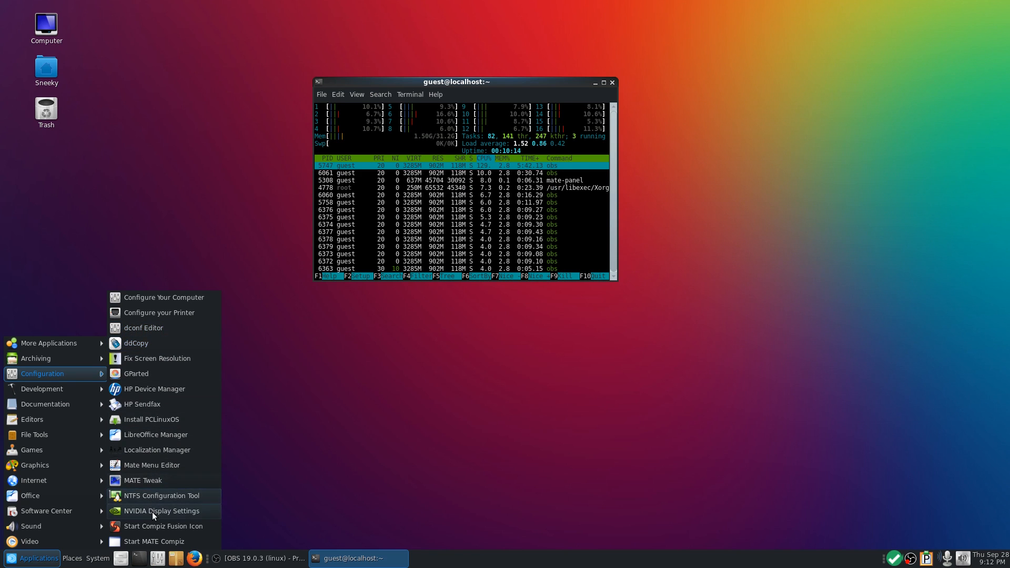
View the GPU 0 (GeForce GTX 970) details in NVIDIA X Server Settings, then close it
click(163, 511)
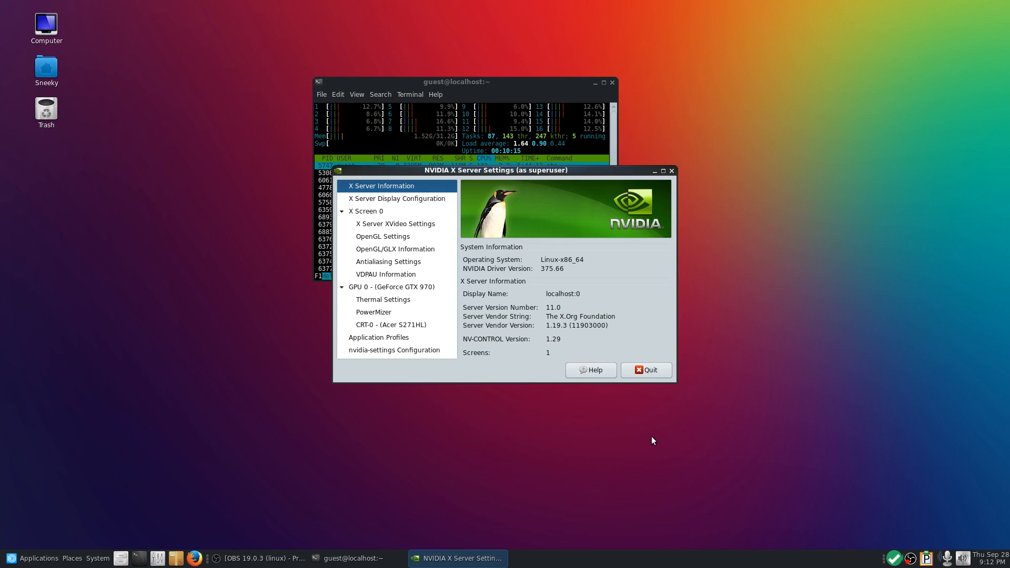
mouse_move(463, 315)
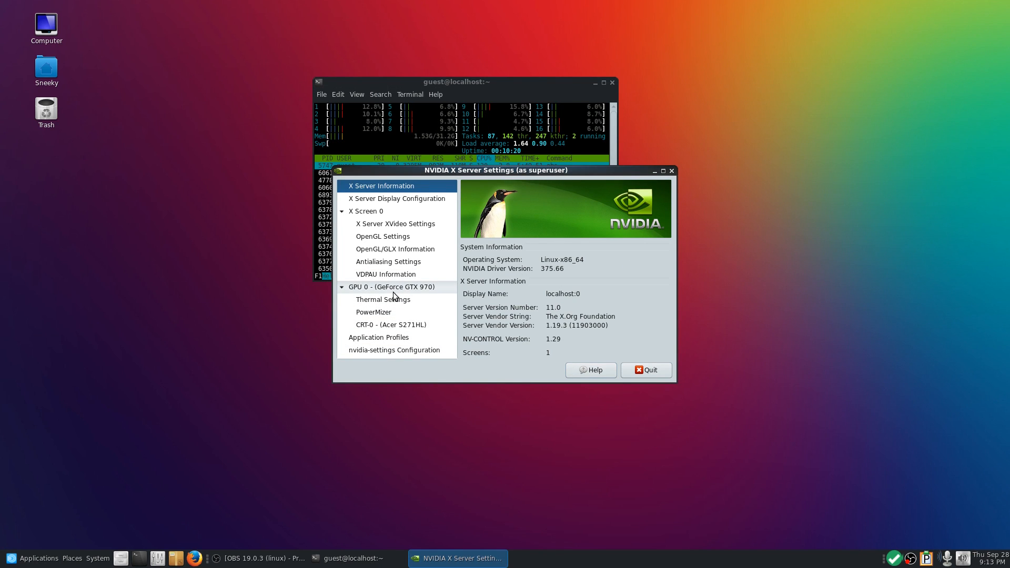
click(397, 287)
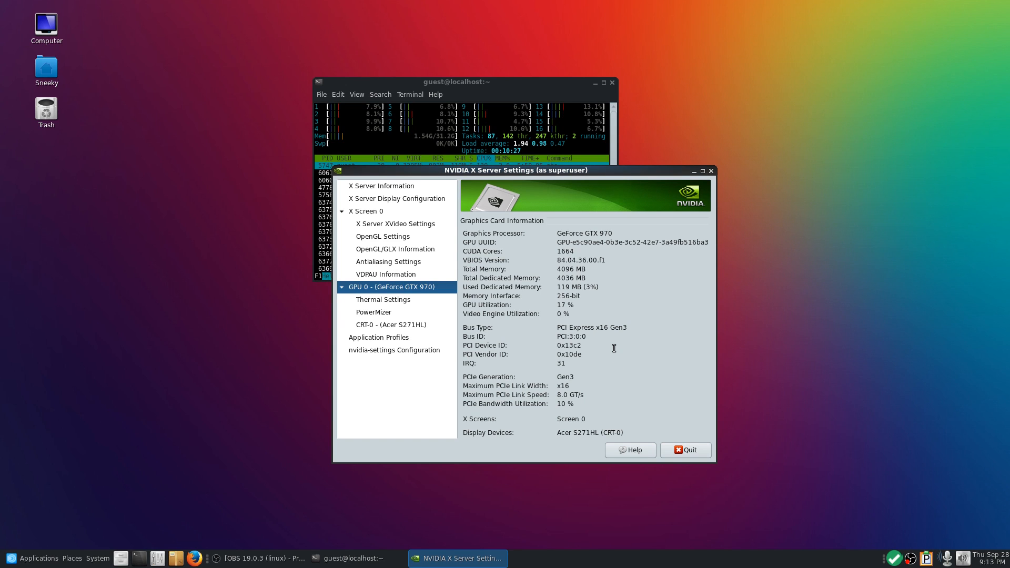
click(686, 451)
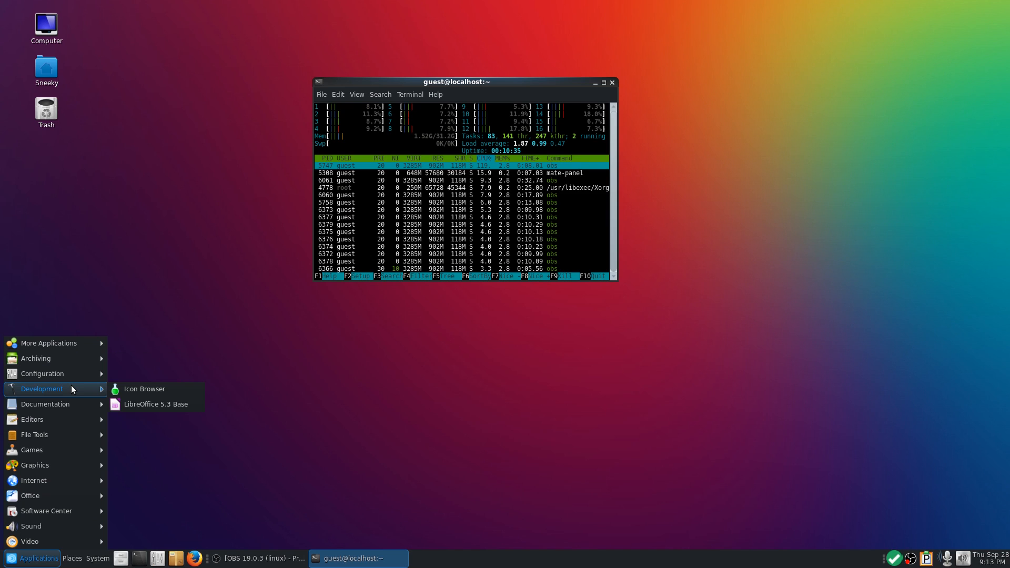
click(145, 389)
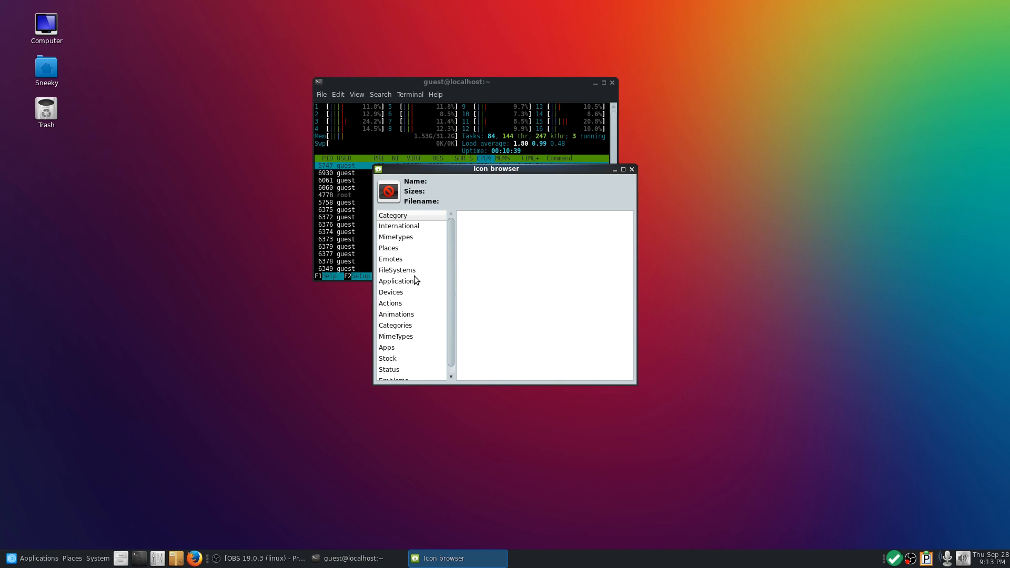
click(388, 248)
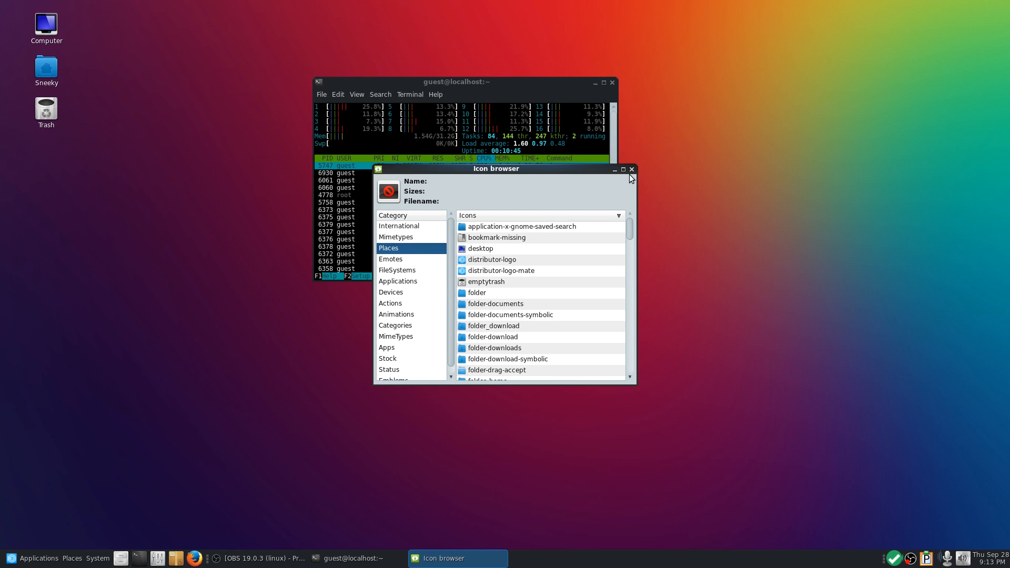
mouse_move(631, 175)
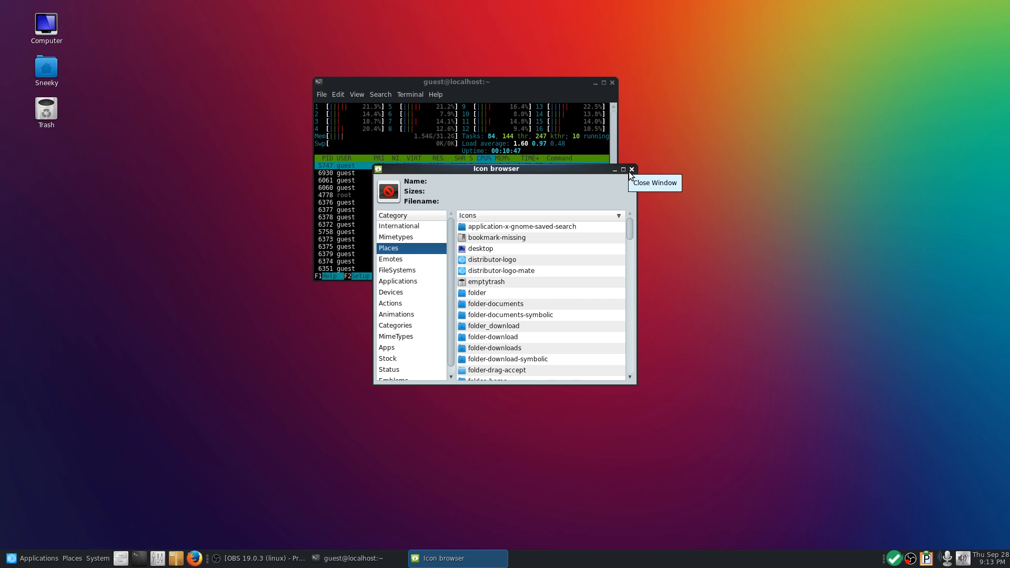
click(390, 303)
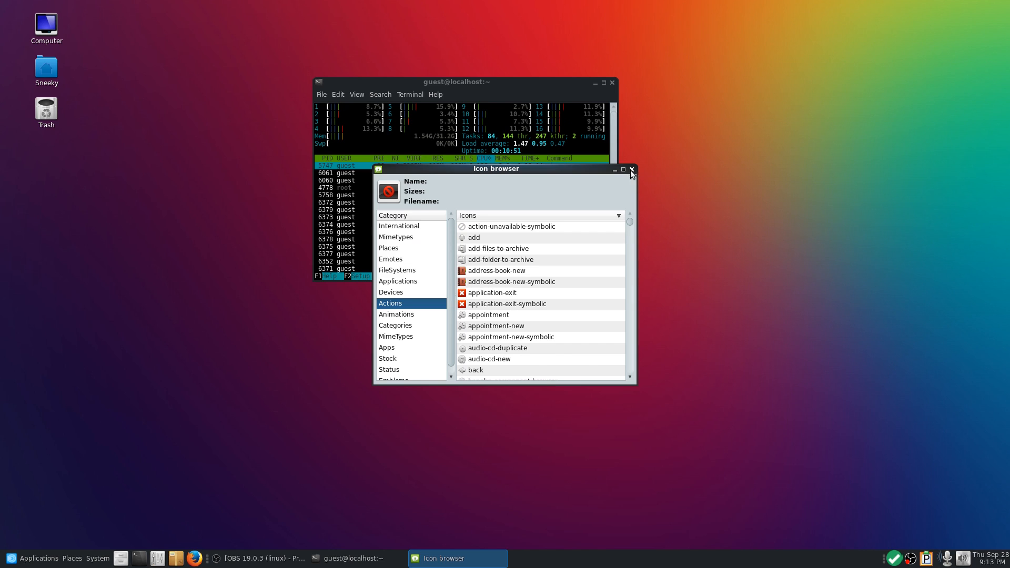
click(631, 169)
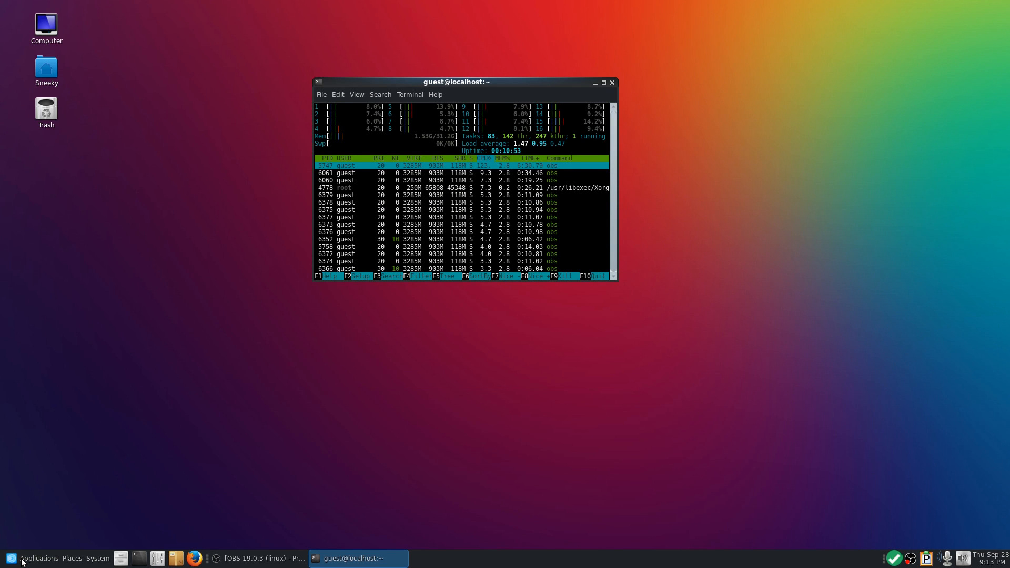
click(38, 558)
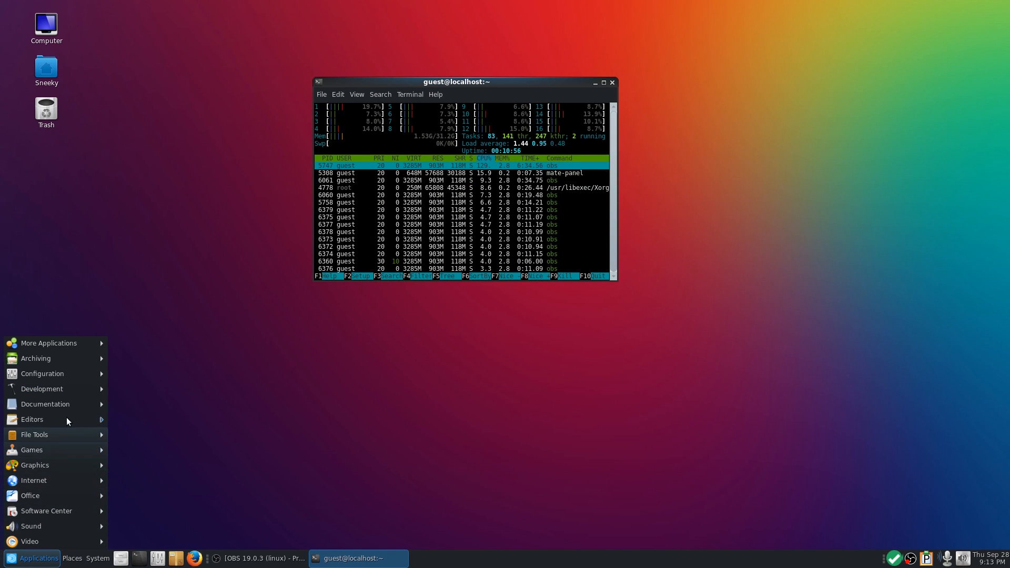
mouse_move(45, 404)
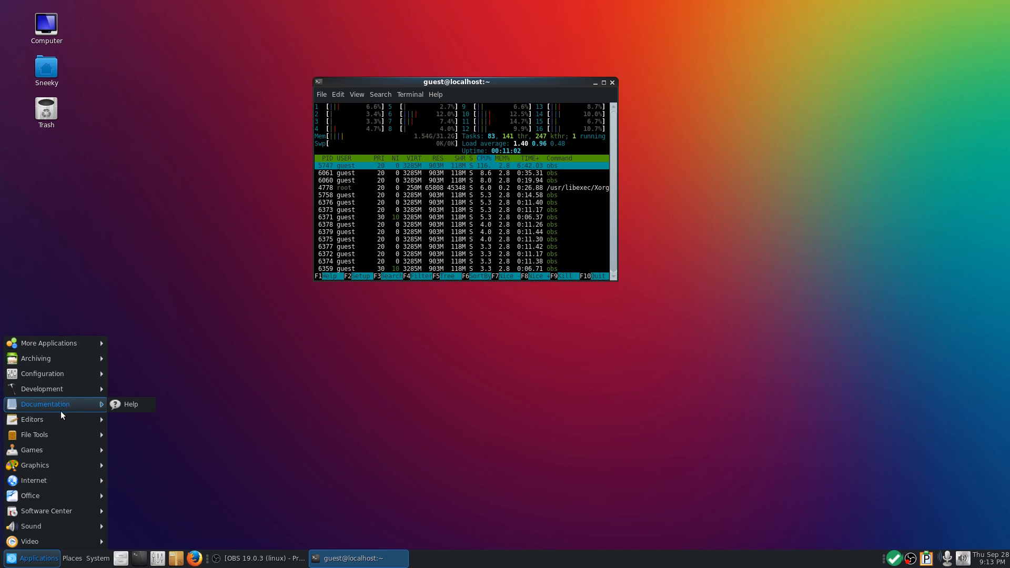
mouse_move(57, 427)
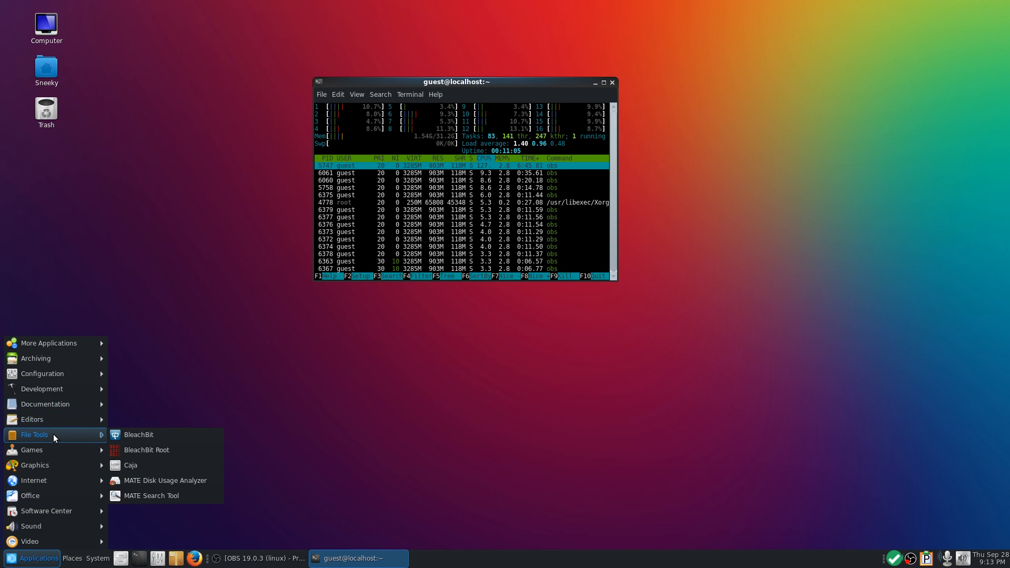
mouse_move(153, 450)
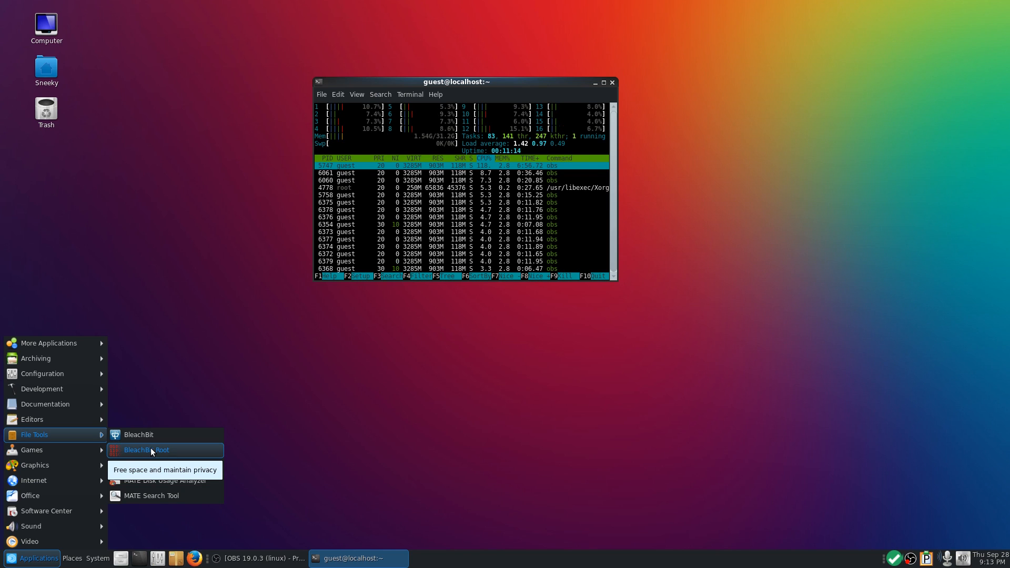
mouse_move(153, 469)
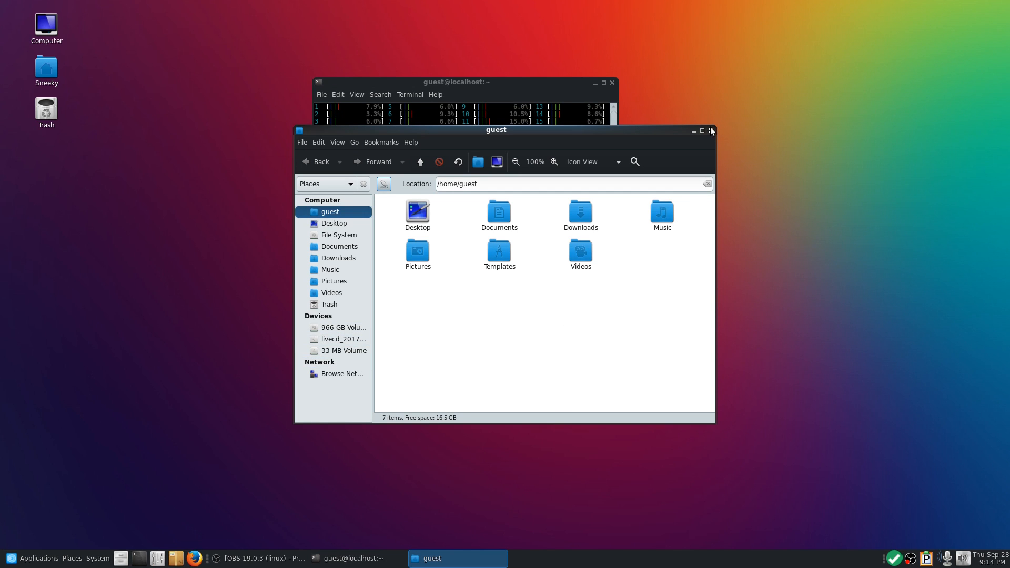
click(711, 130)
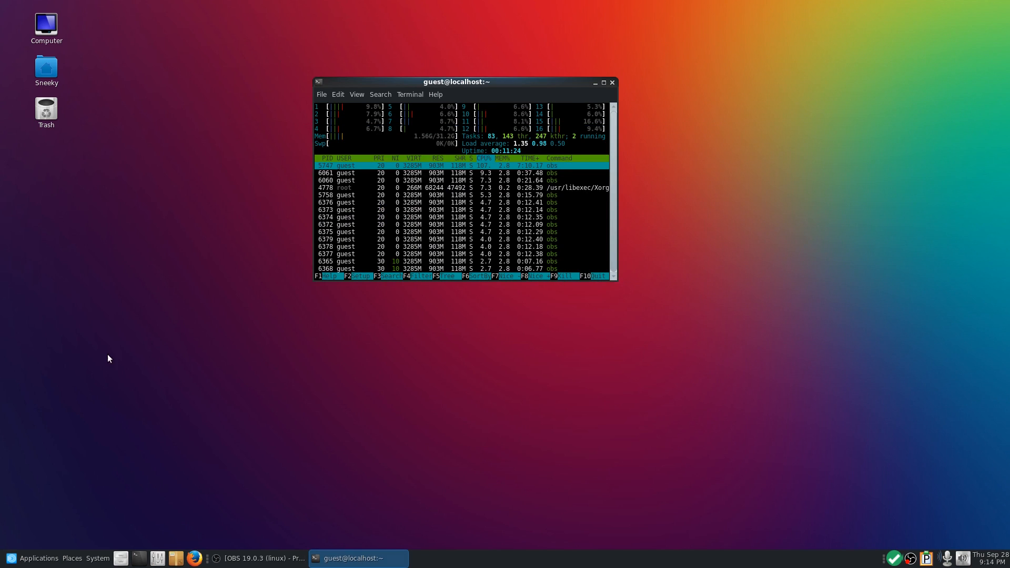
Show the Graphics submenu with image viewer, GIMP and screenshot entries
click(38, 558)
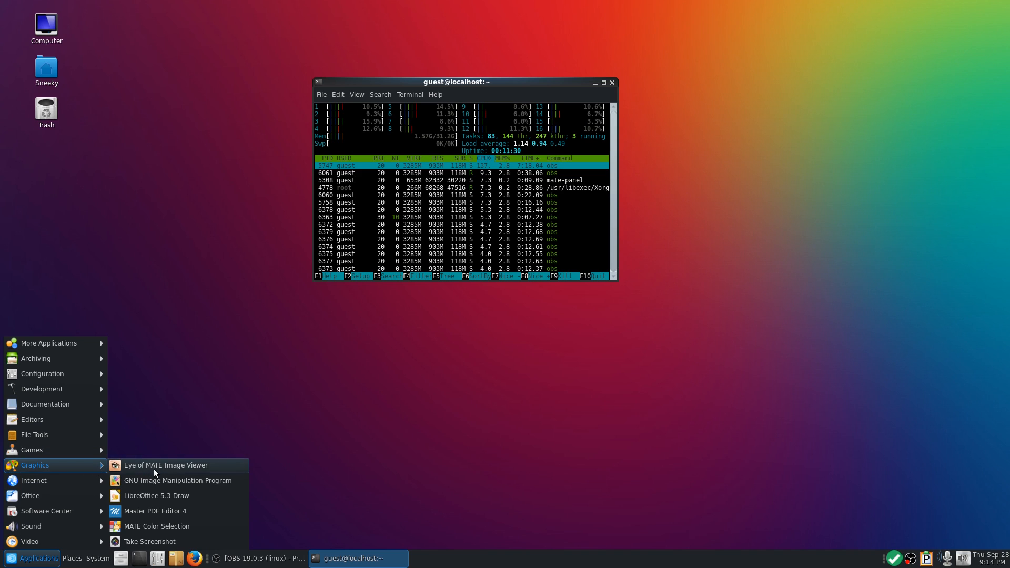
mouse_move(160, 495)
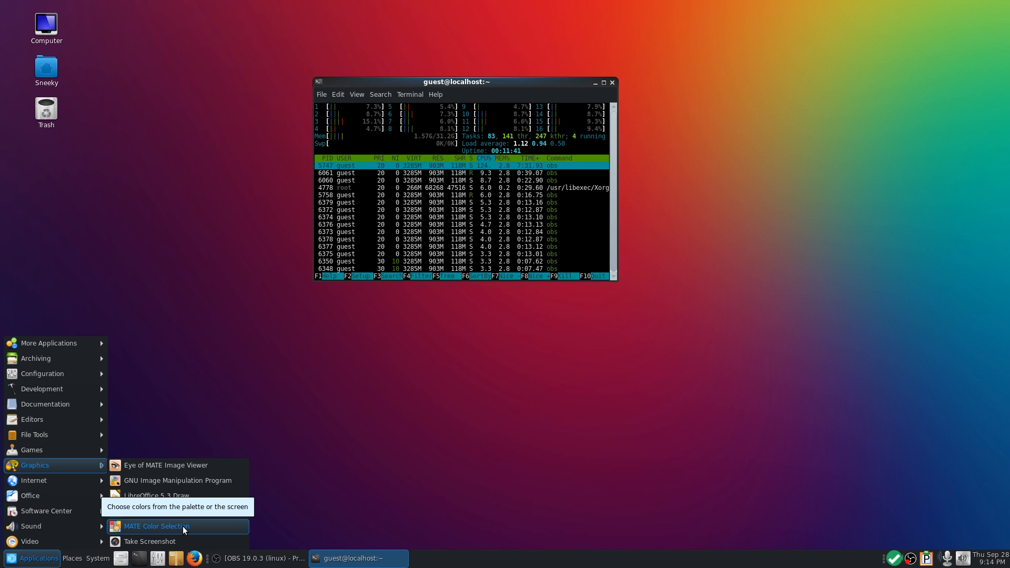
mouse_move(170, 540)
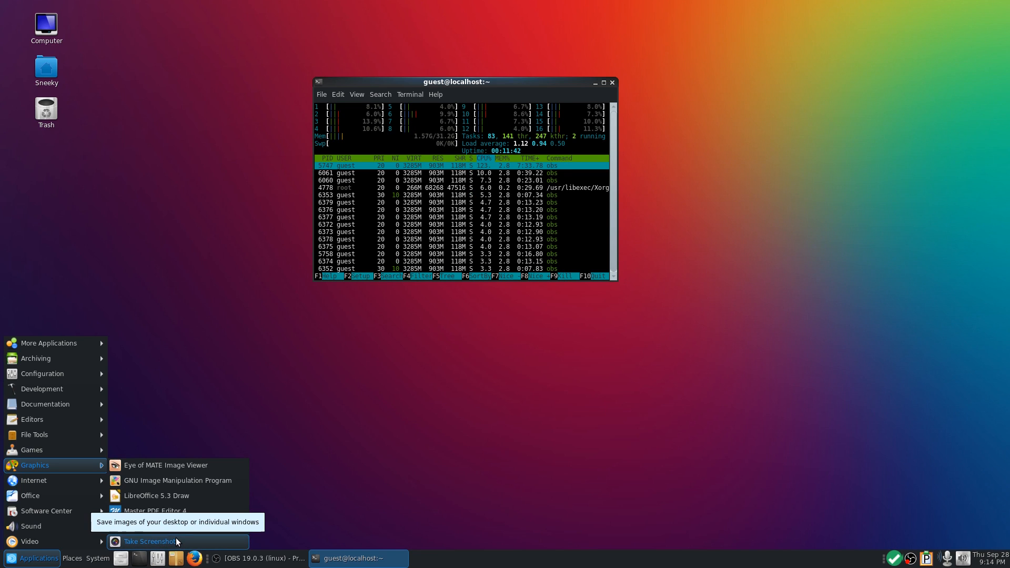
Capture the whole desktop with a 2-second delay and save the PNG to the Desktop
click(151, 541)
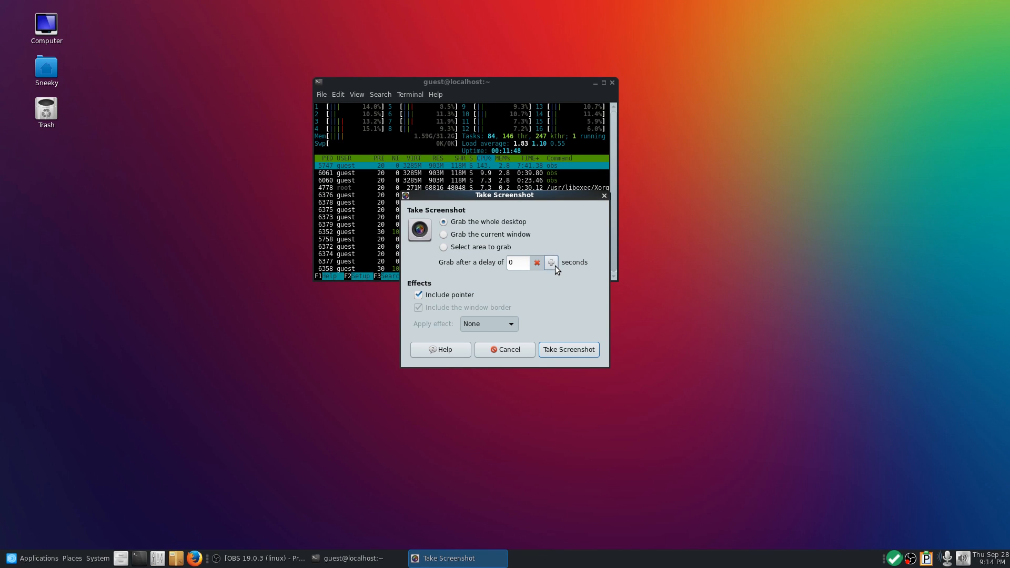
click(551, 263)
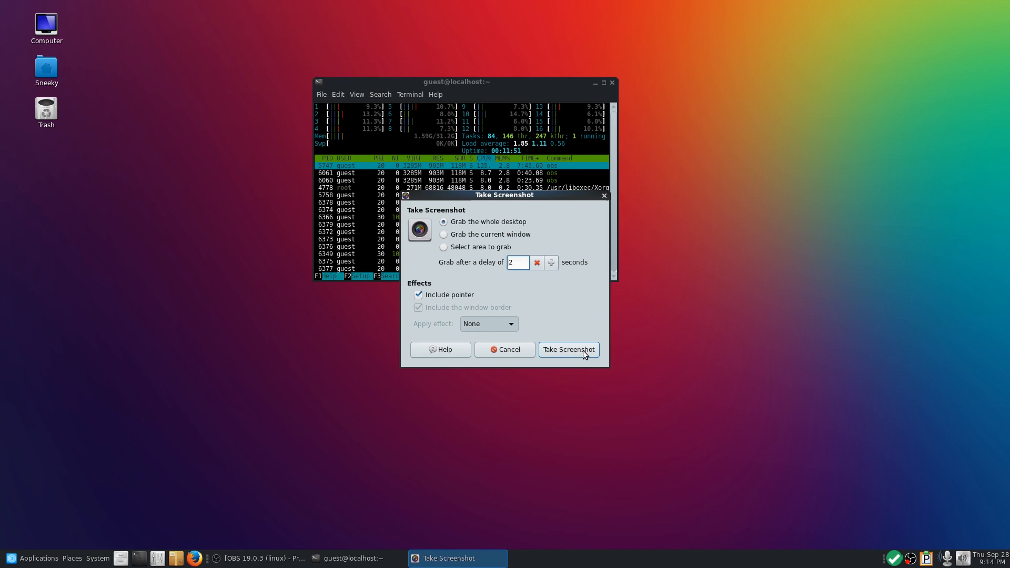
click(568, 349)
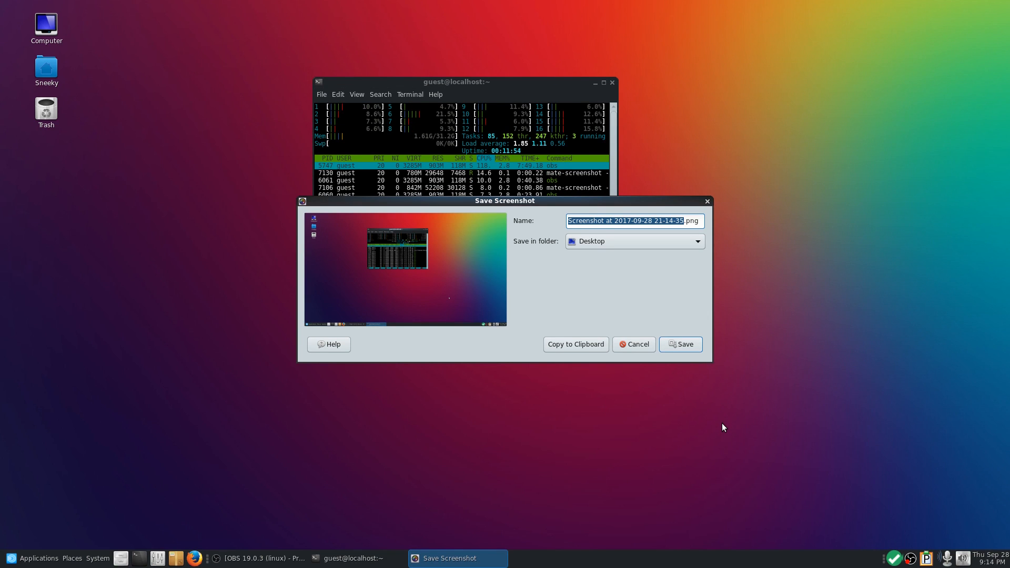
mouse_move(681, 353)
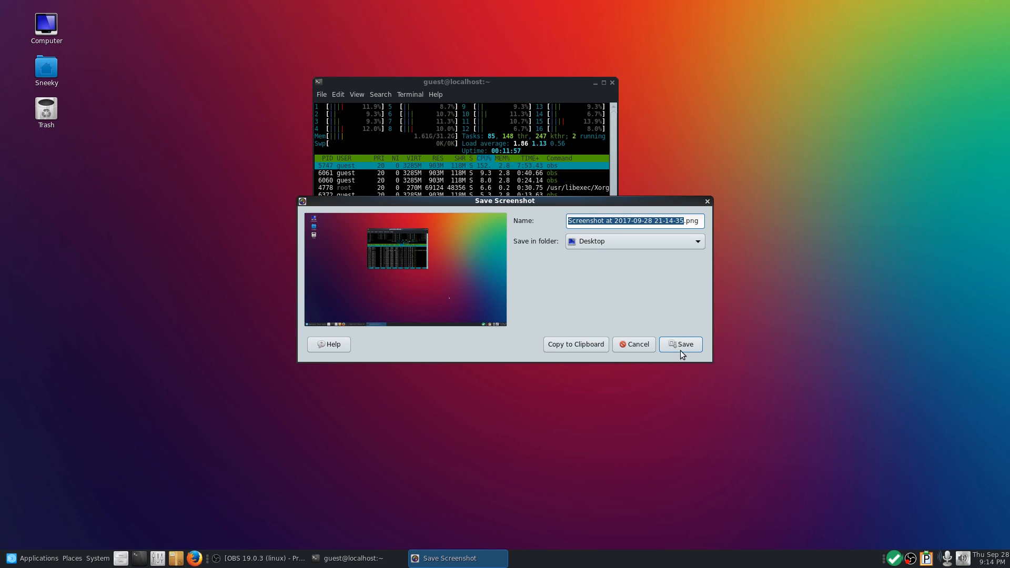
click(680, 344)
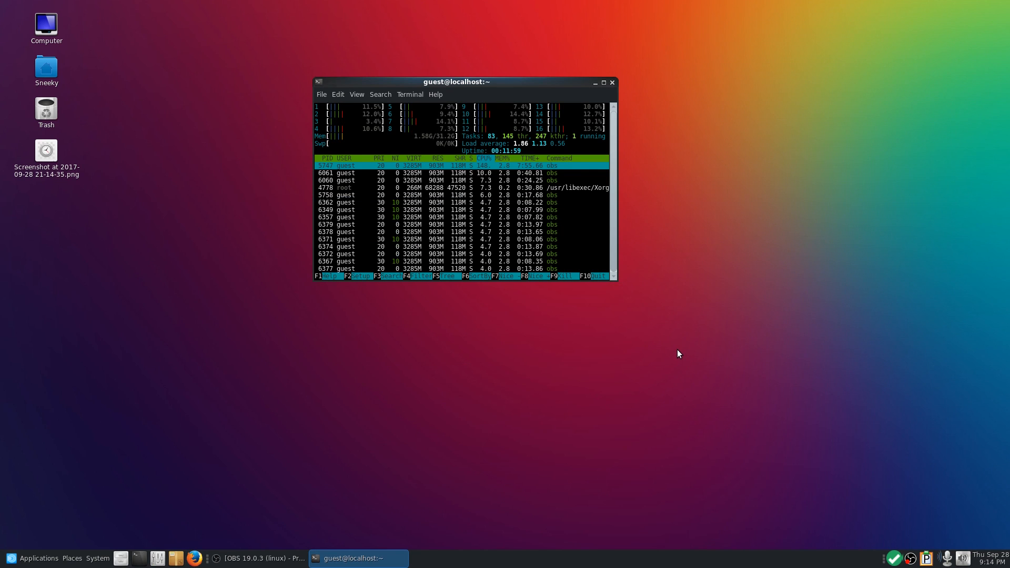
click(38, 558)
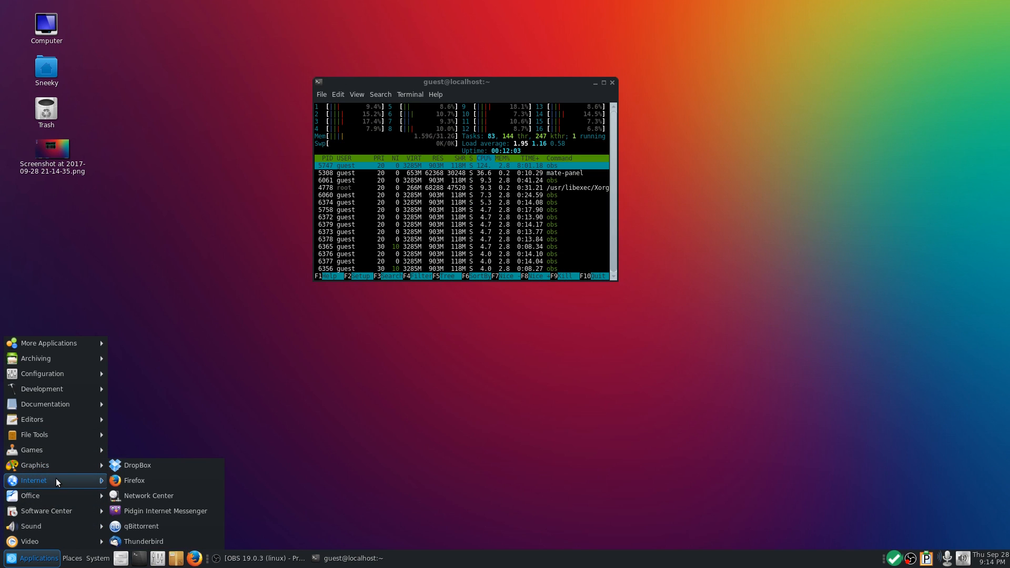
mouse_move(138, 486)
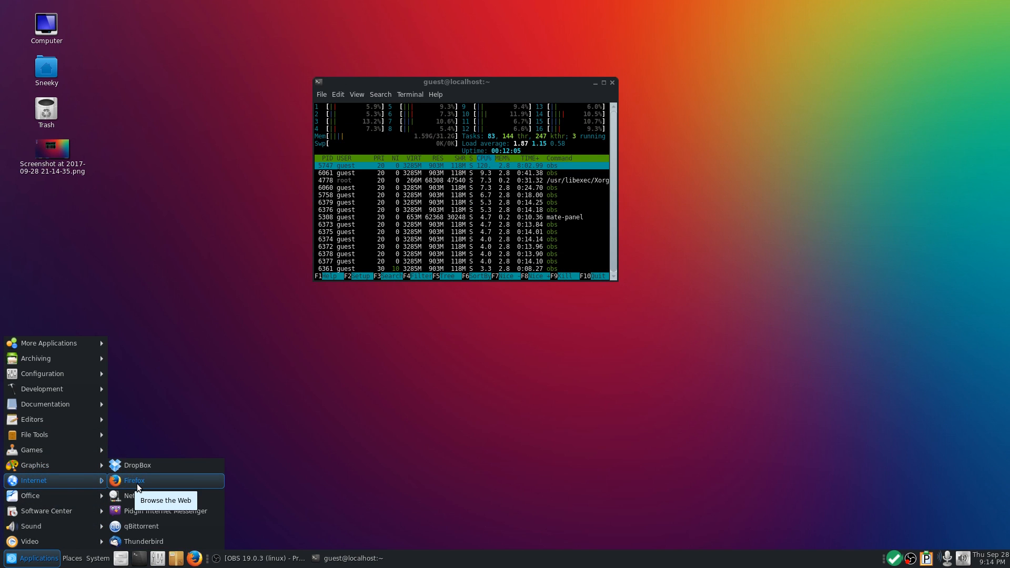
mouse_move(194, 526)
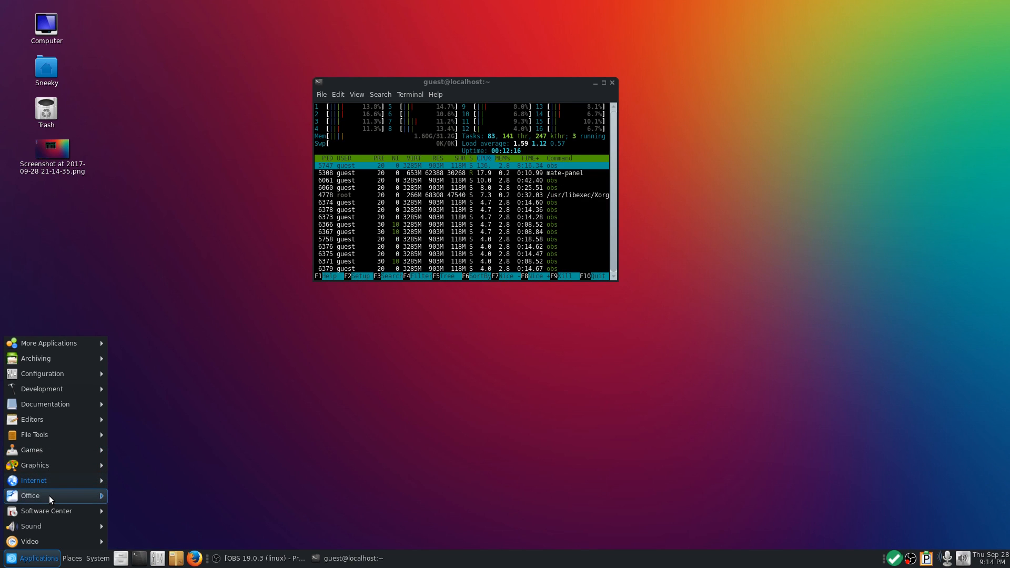
Launch MATE Dictionary from the Office applications submenu
click(29, 496)
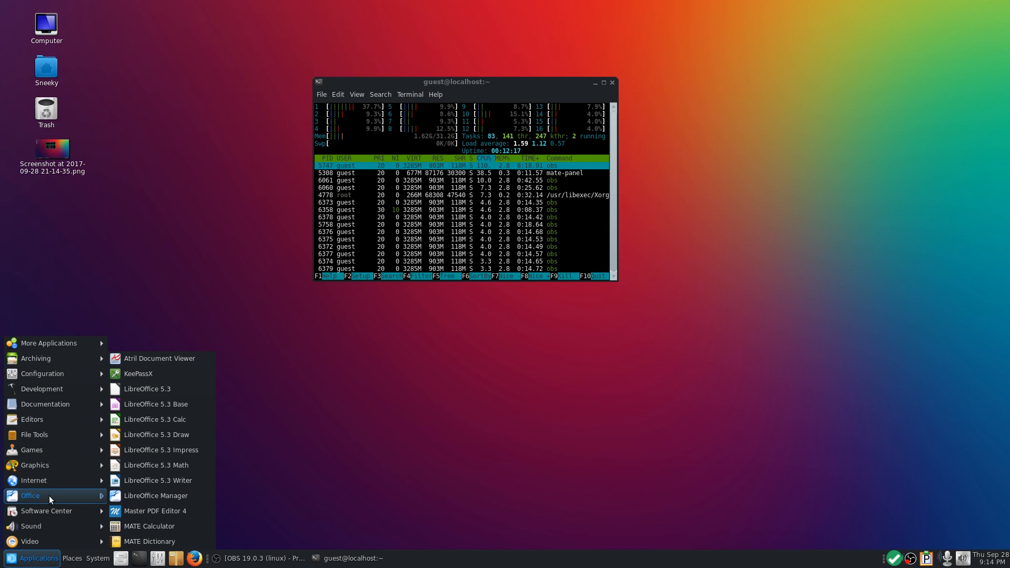
mouse_move(212, 400)
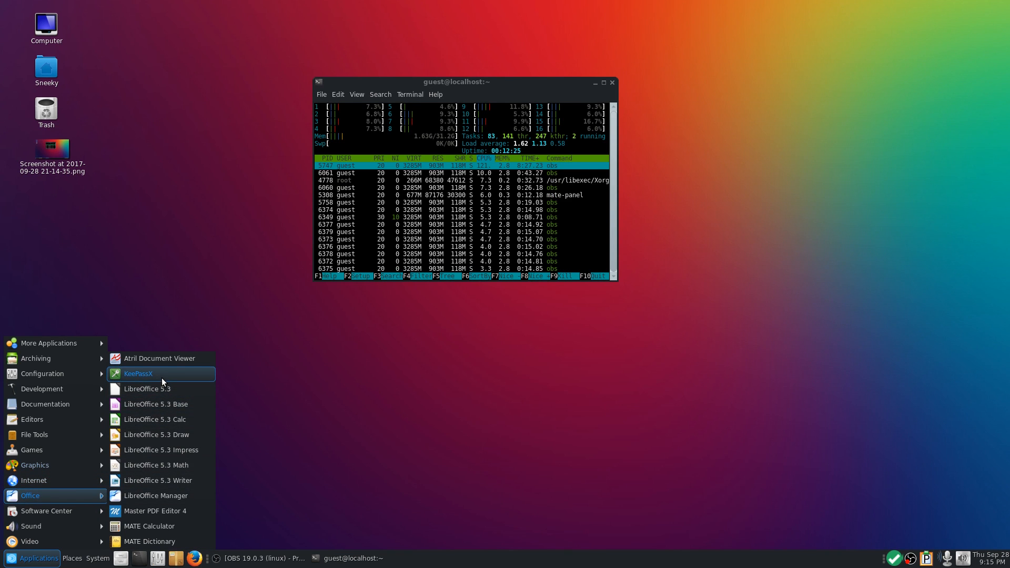
mouse_move(168, 363)
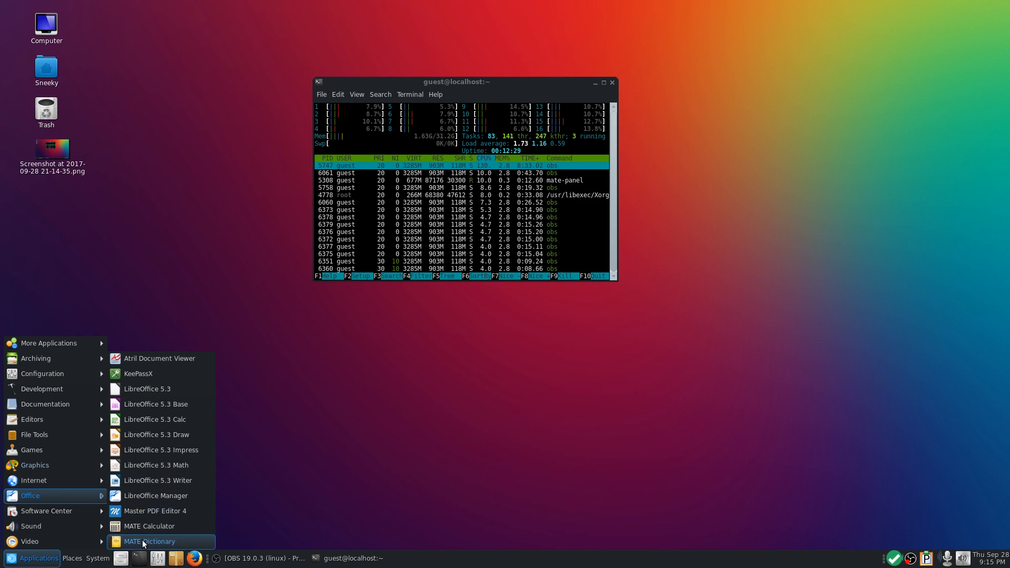
click(150, 541)
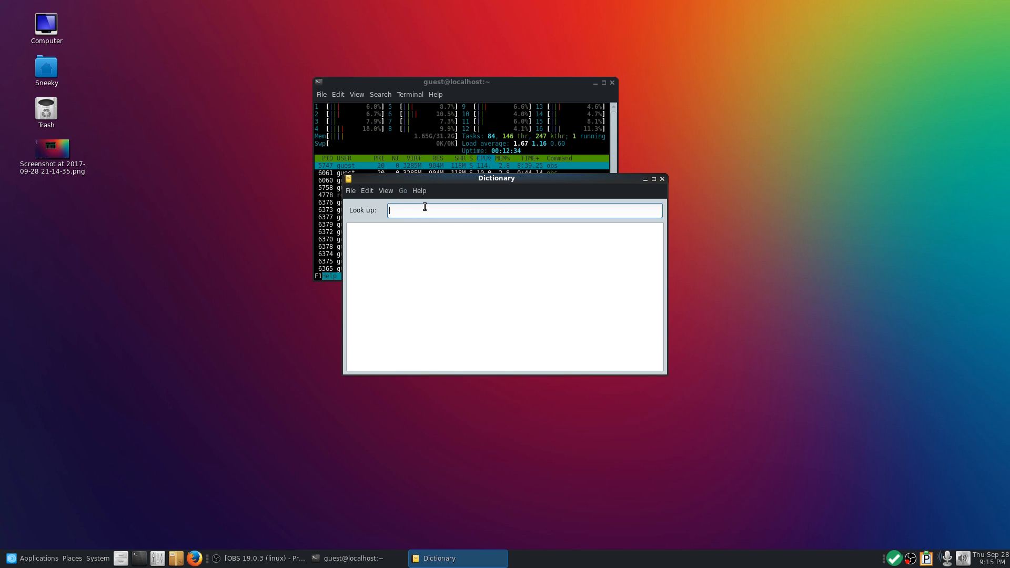
Look up the word 'dad' in MATE Dictionary
text(dad)
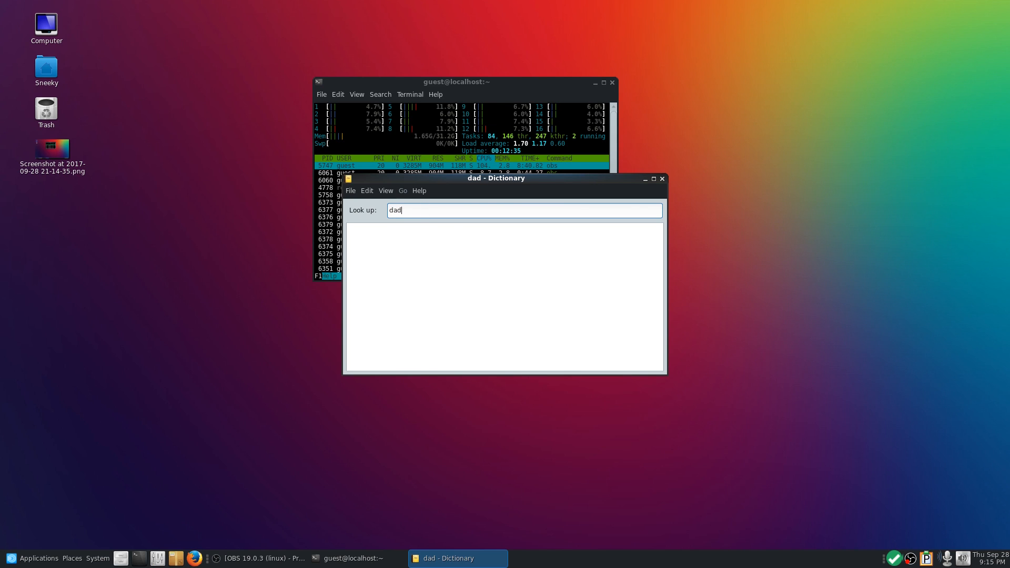
key(Return)
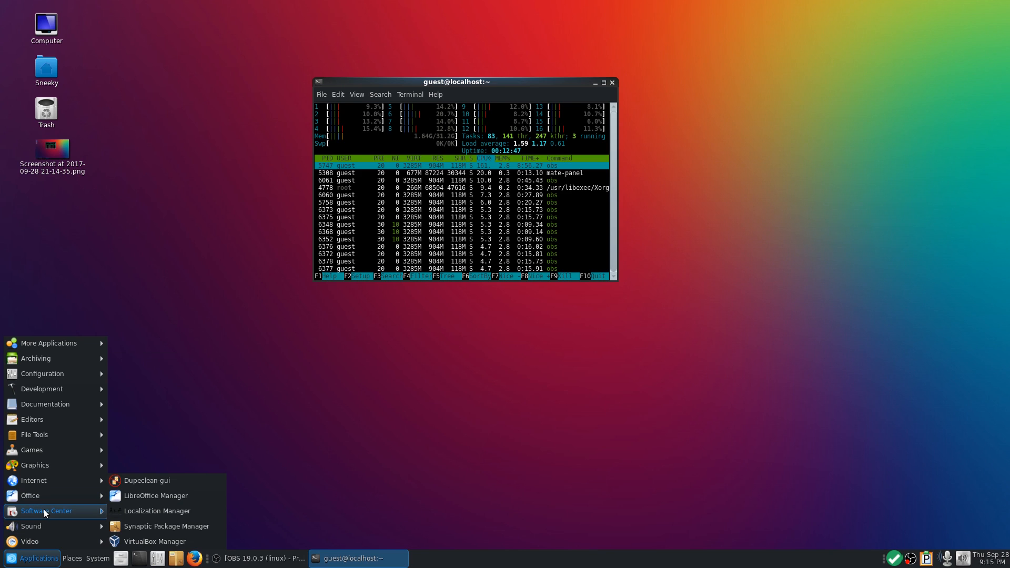
mouse_move(160, 486)
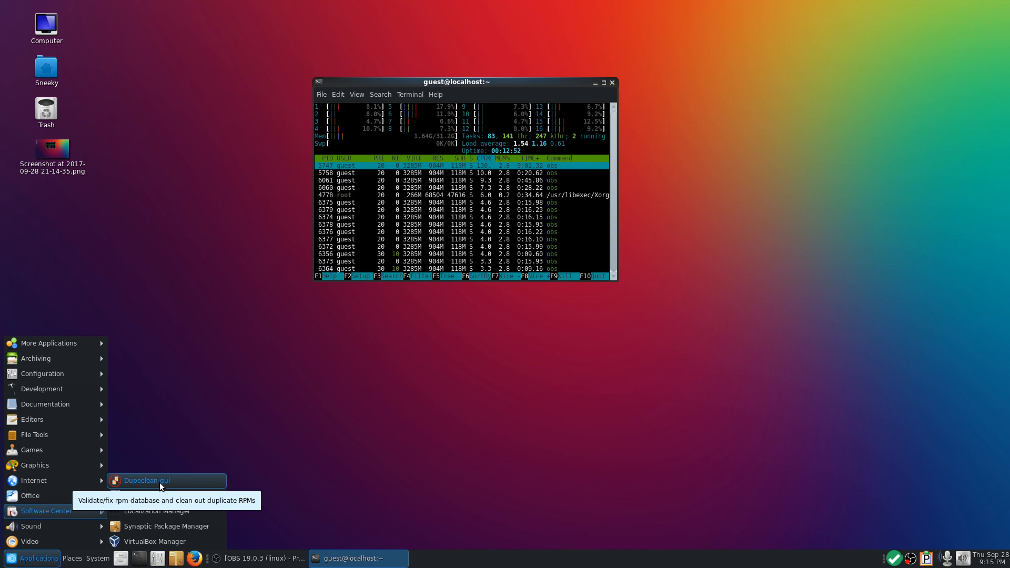
mouse_move(157, 511)
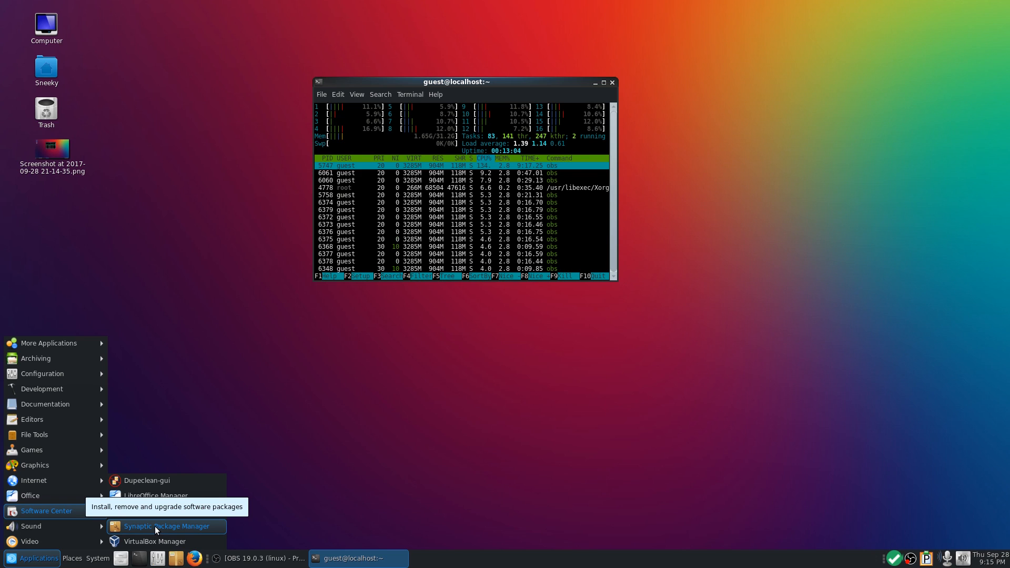
mouse_move(30, 526)
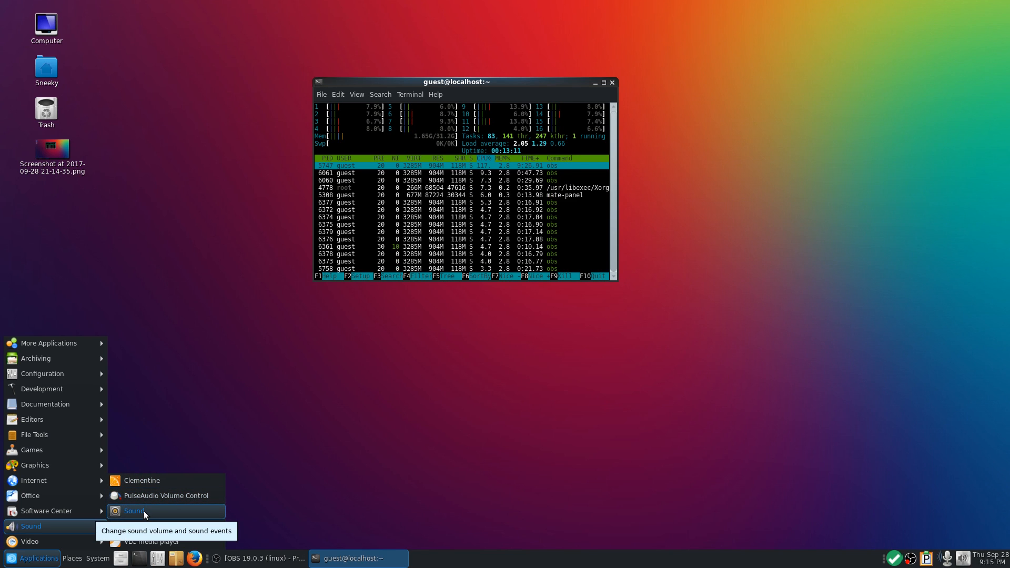
mouse_move(144, 526)
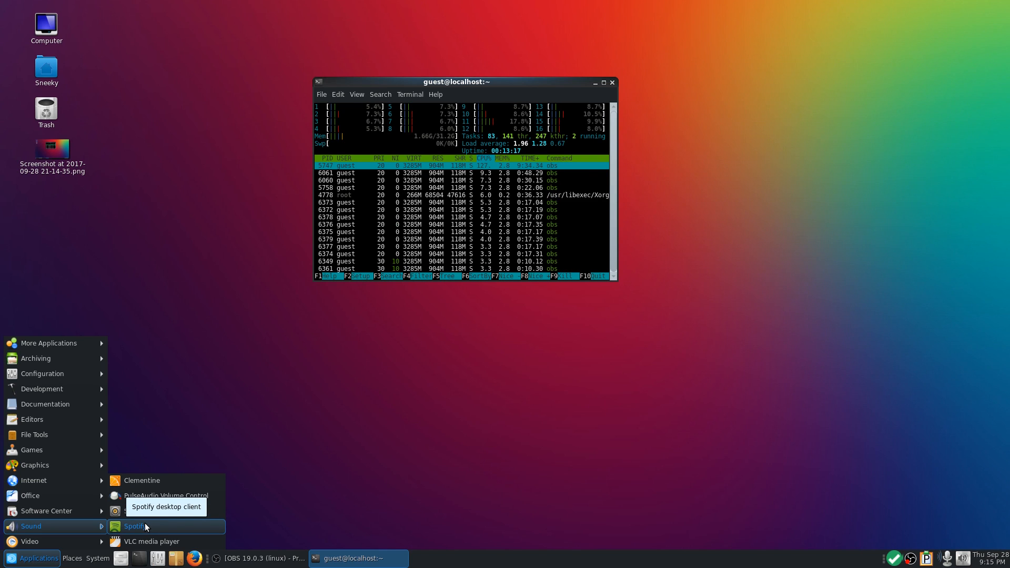
mouse_move(145, 541)
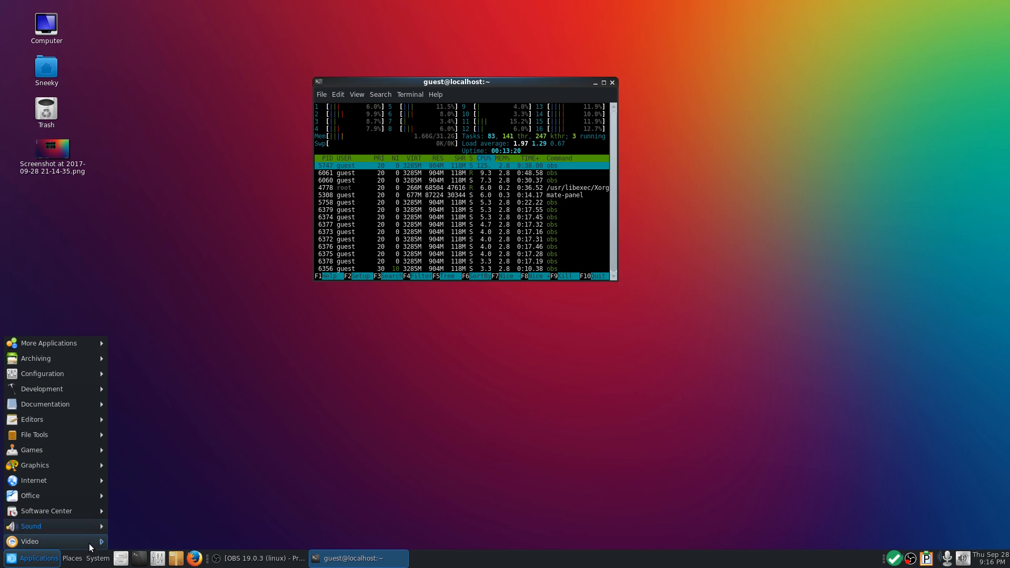
mouse_move(31, 526)
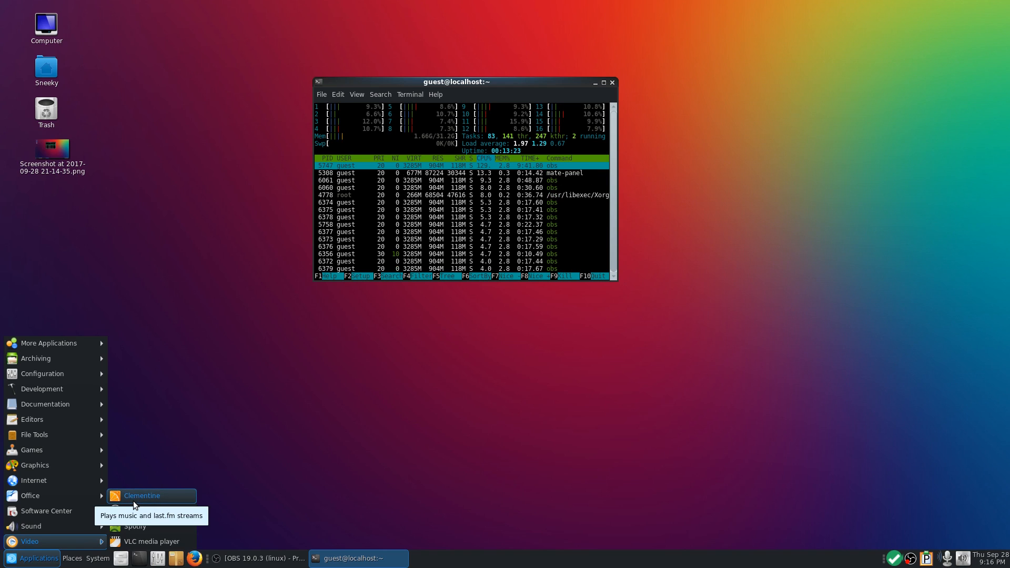
mouse_move(152, 512)
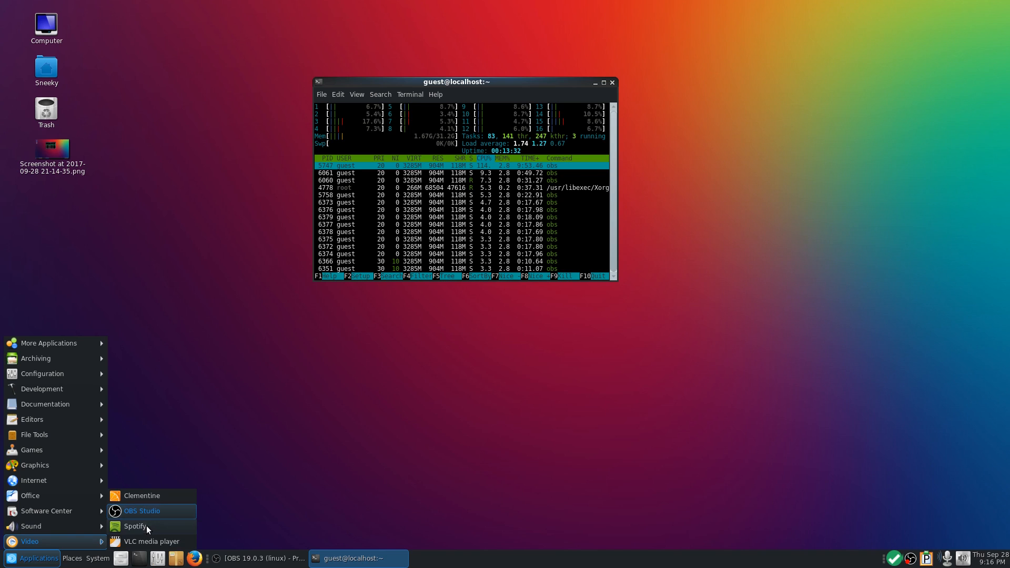
mouse_move(135, 526)
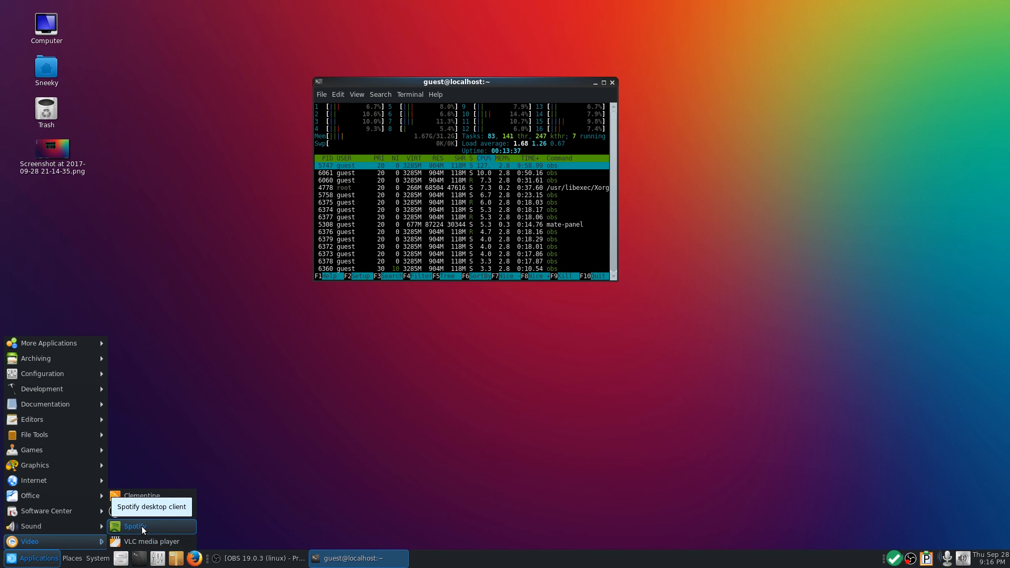
Launch Spotify from the Video applications submenu to its login screen
click(136, 526)
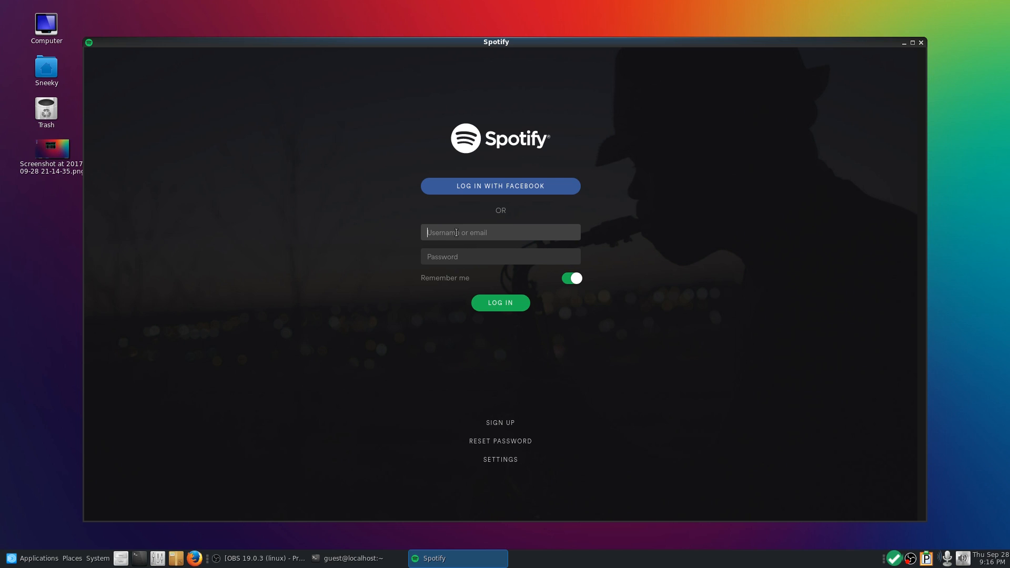
Log in to Spotify as 'sneek' with the password and maximize the library window
text(sneekylinux)
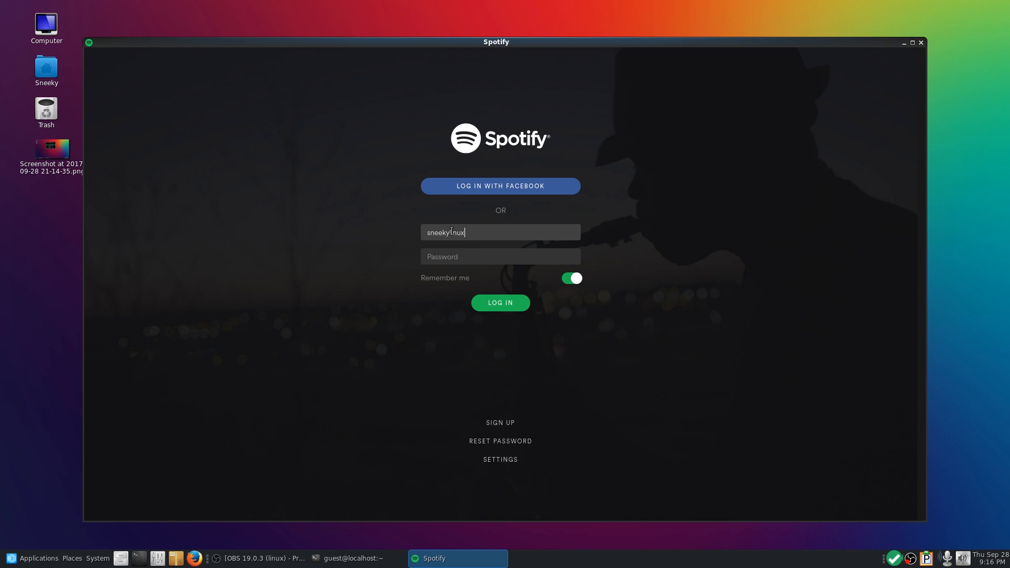
click(501, 257)
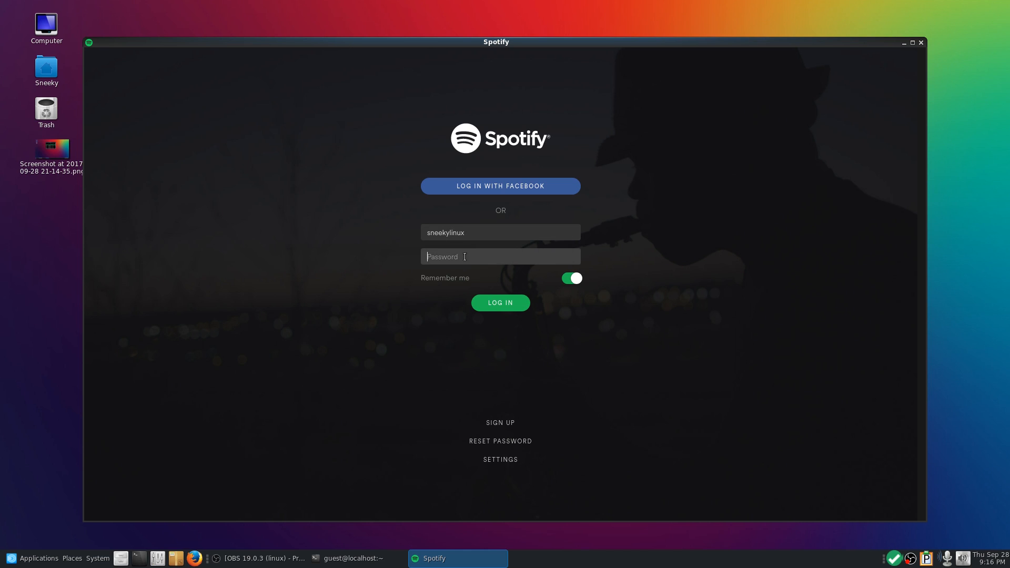
text(•)
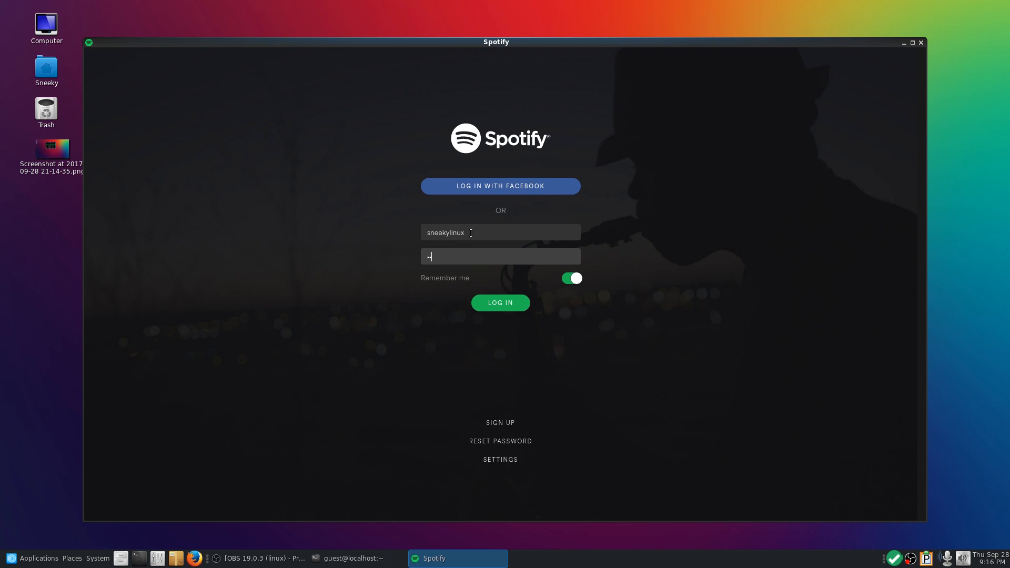
text(password)
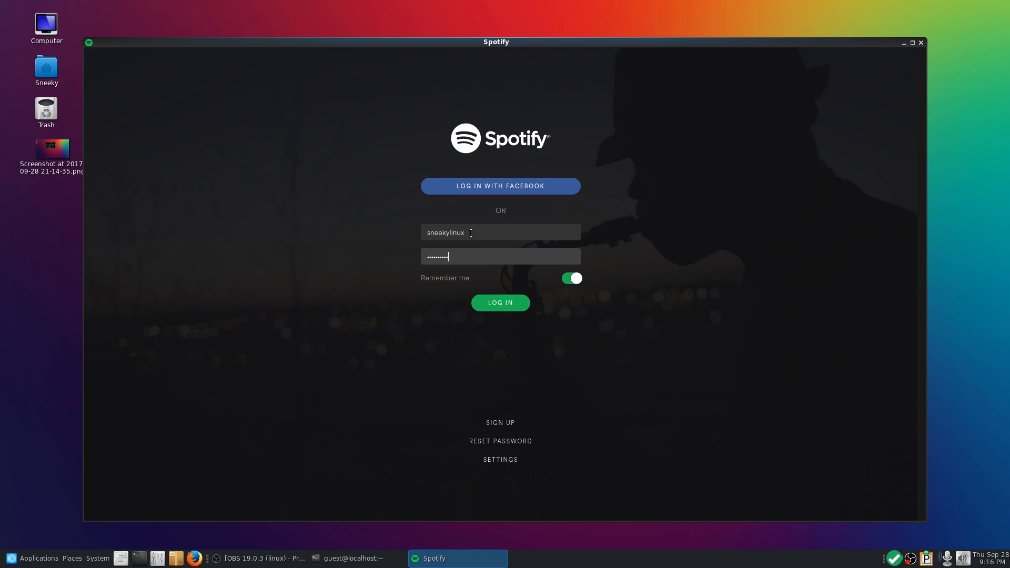
click(501, 303)
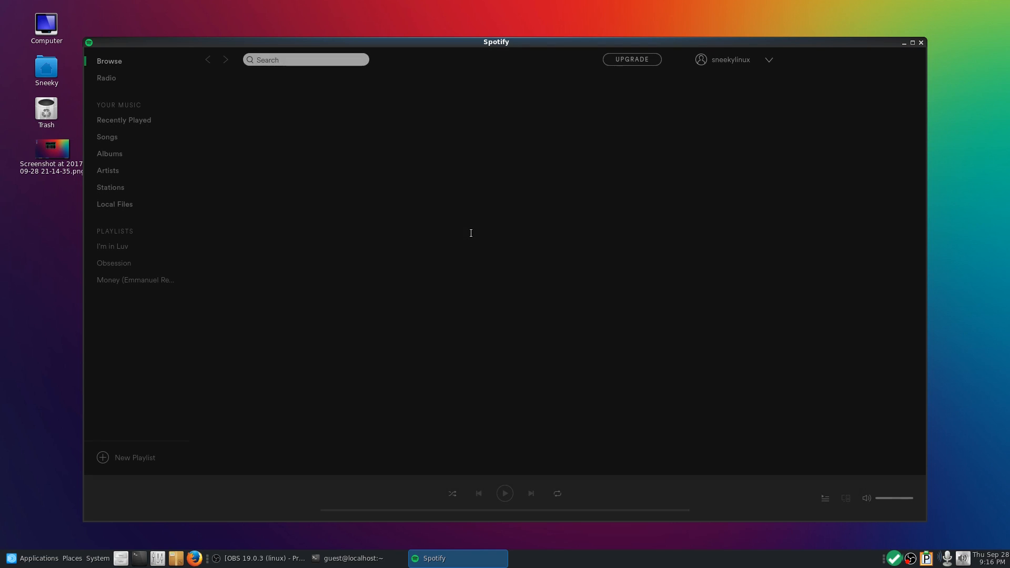
click(108, 61)
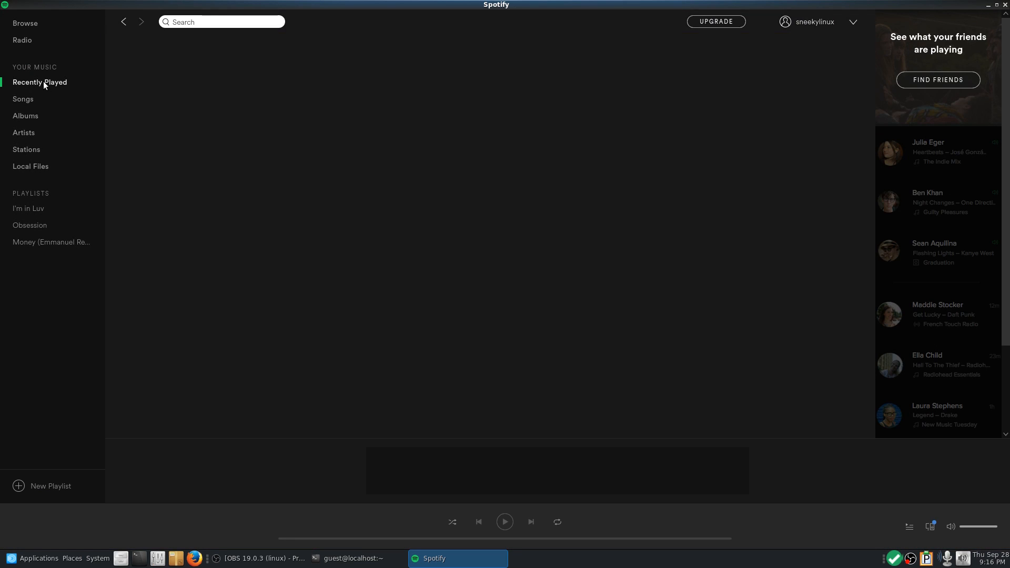
Show the Recently Played grid of albums and playlists like United Kingdom Top 50
click(40, 82)
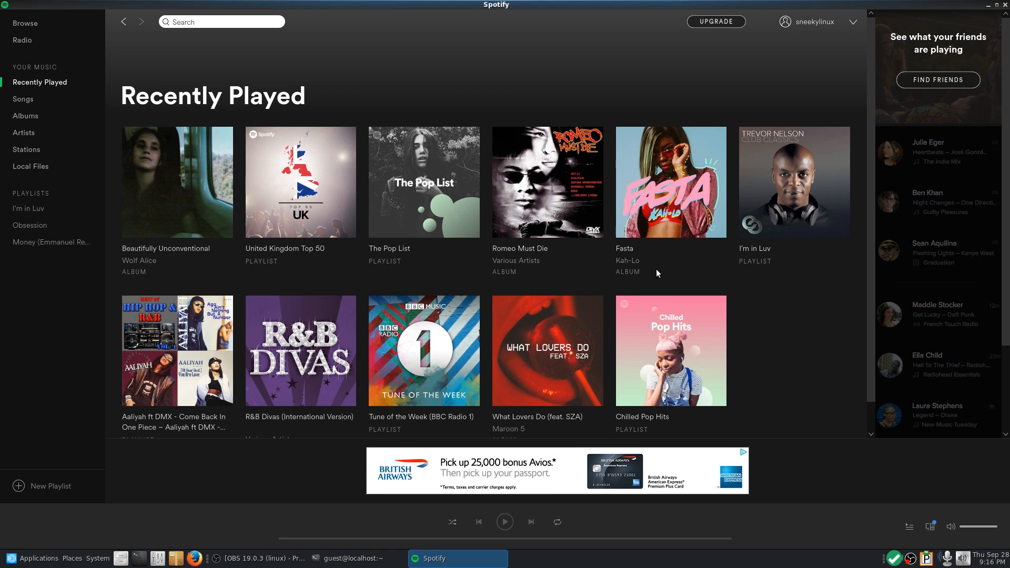
mouse_move(802, 286)
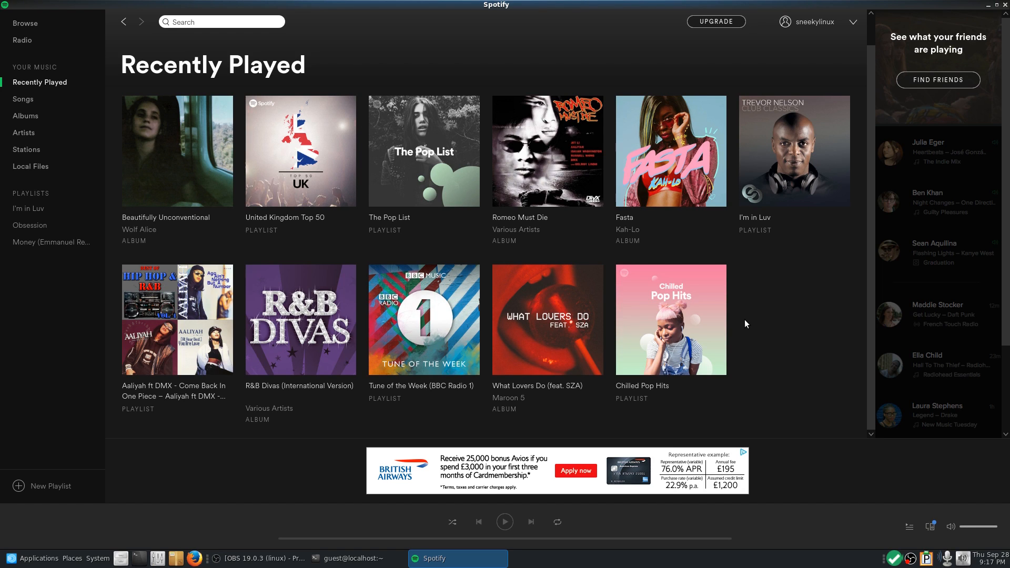
mouse_move(754, 321)
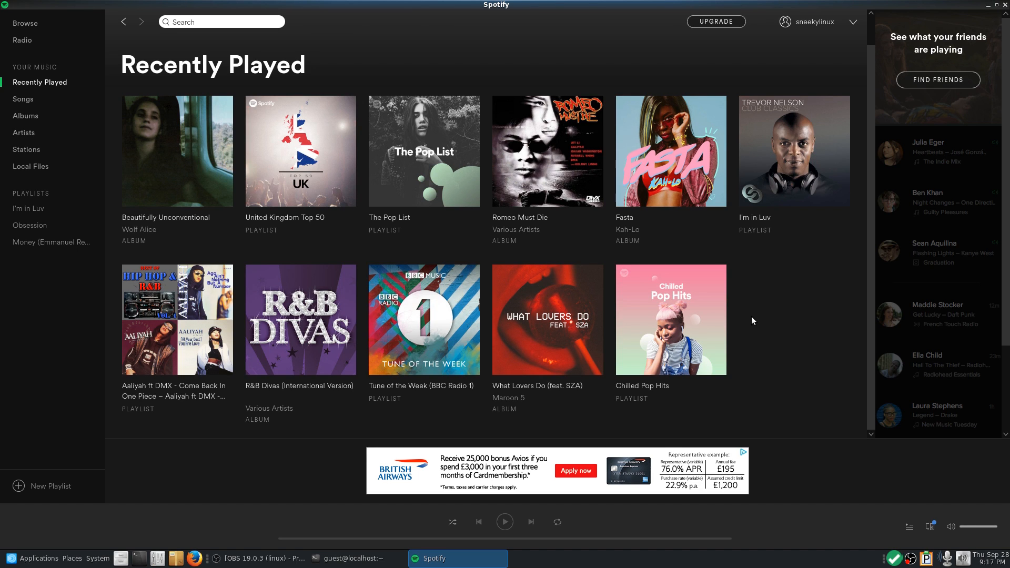
mouse_move(993, 29)
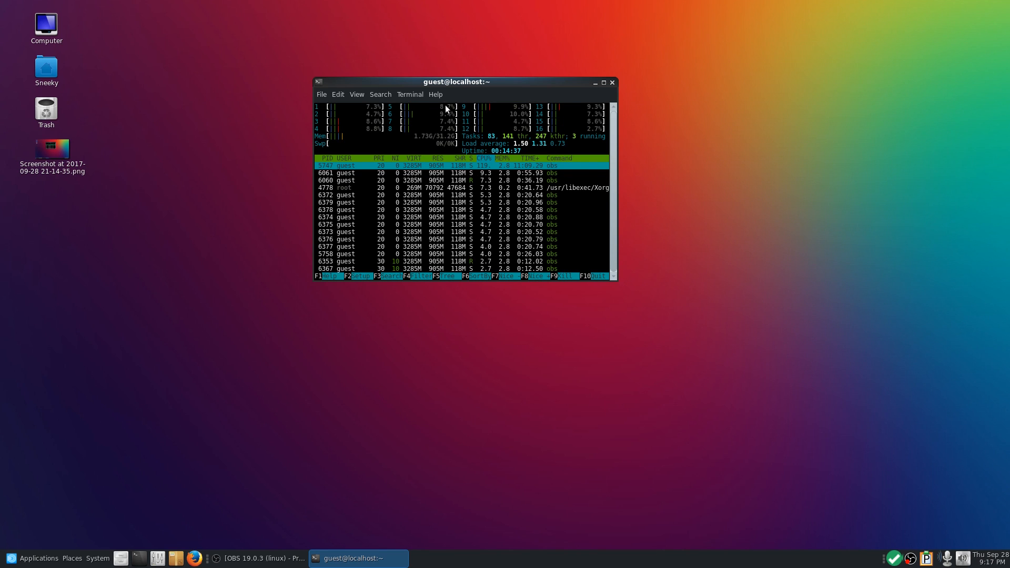
mouse_move(370, 149)
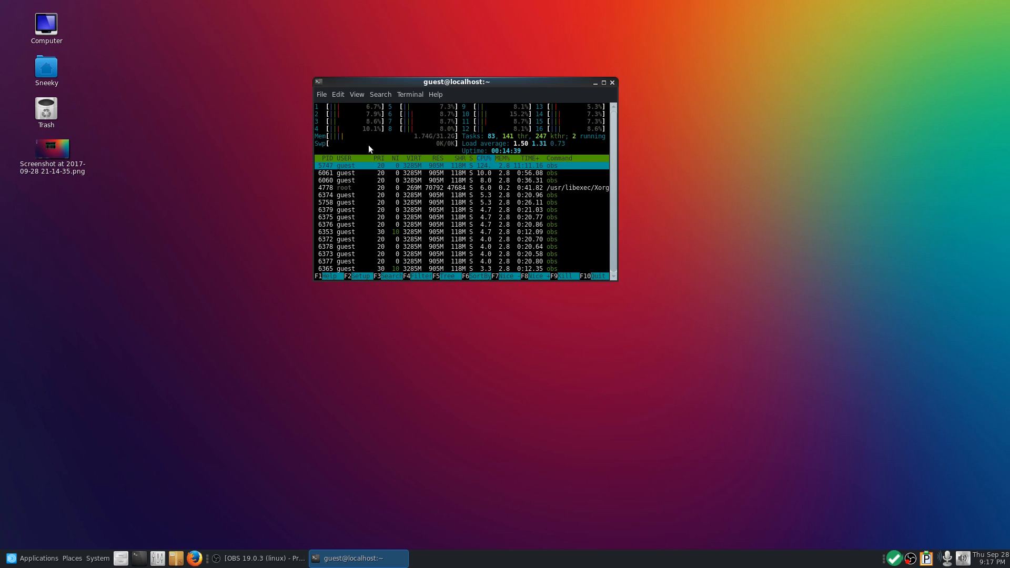
mouse_move(386, 146)
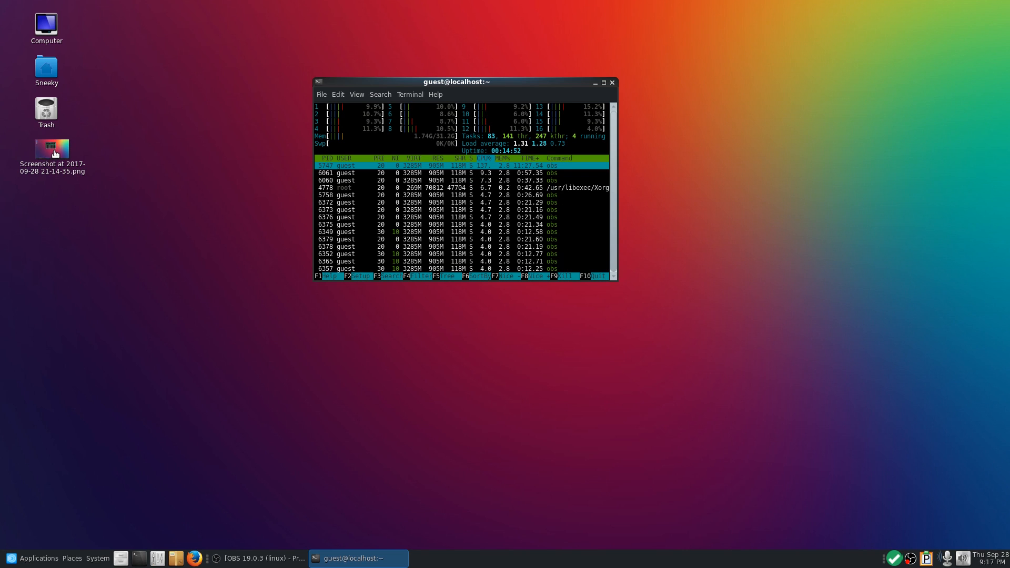
double_click(52, 149)
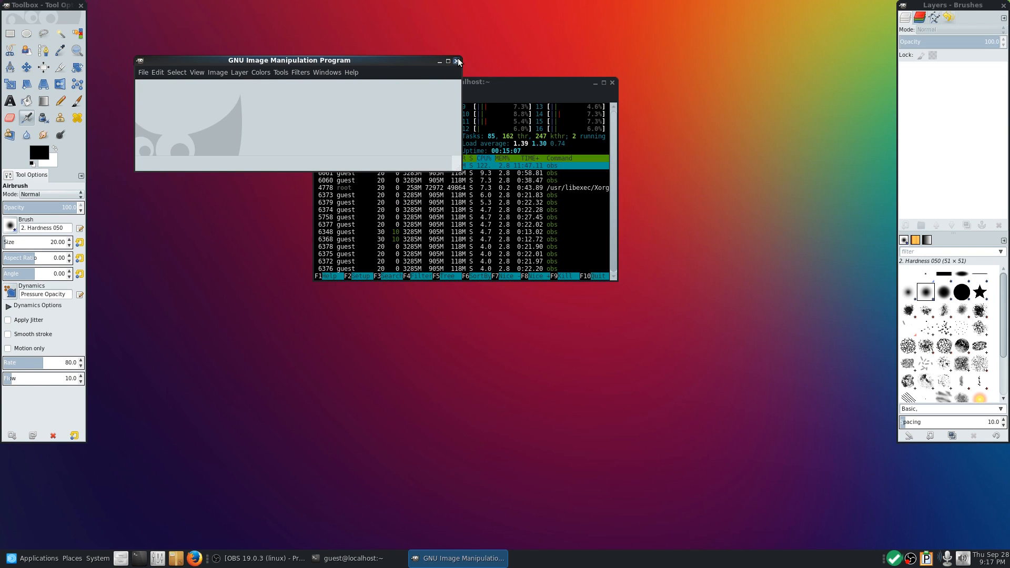
click(456, 61)
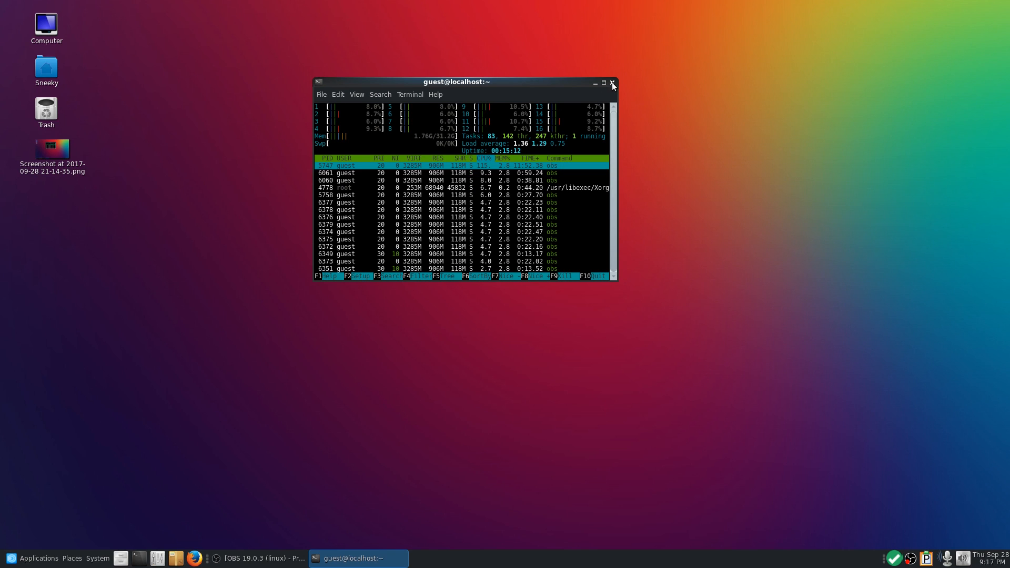
Close the htop terminal, leaving the desktop empty apart from its icons and screenshot
click(613, 82)
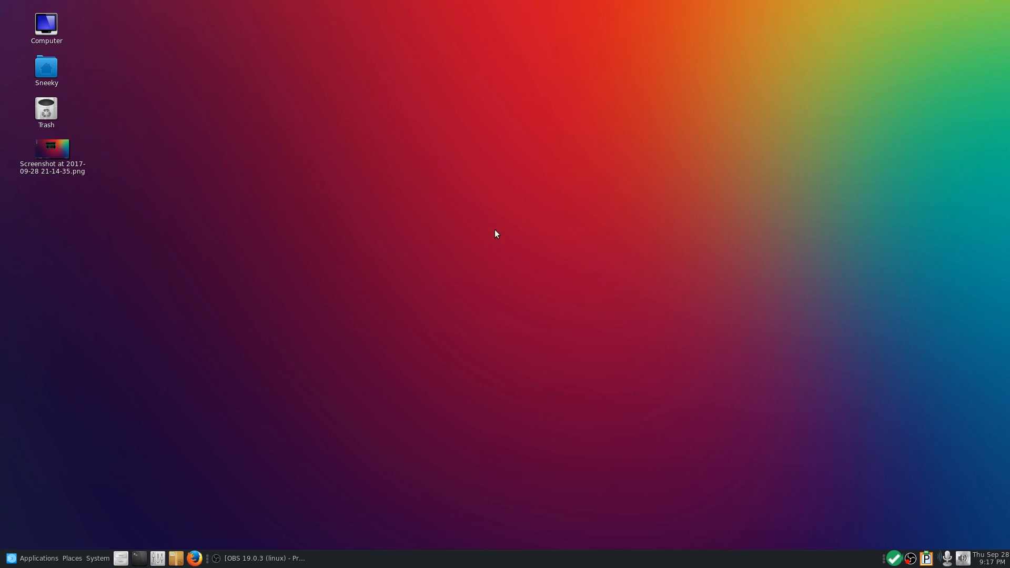
mouse_move(454, 228)
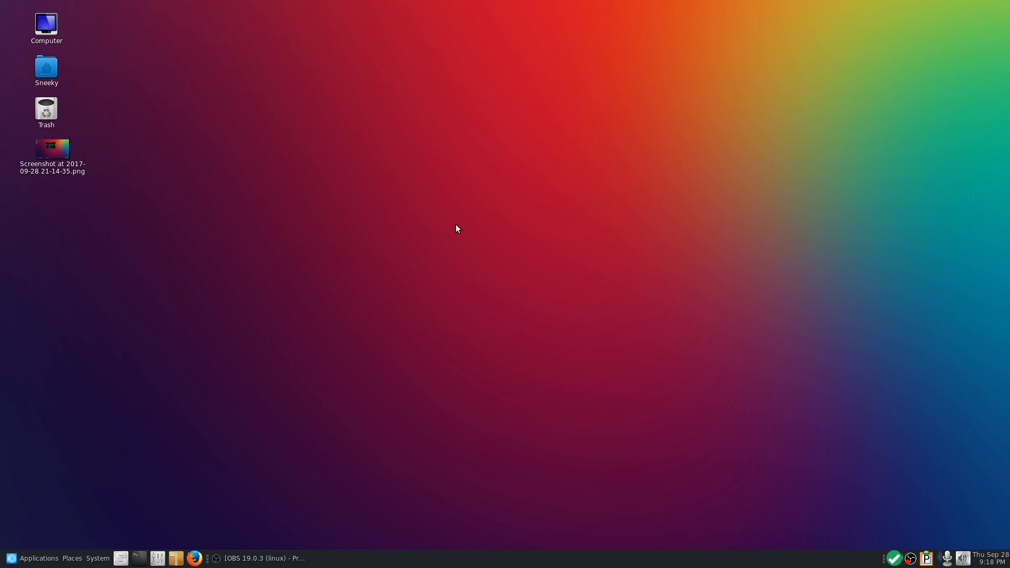
mouse_move(385, 273)
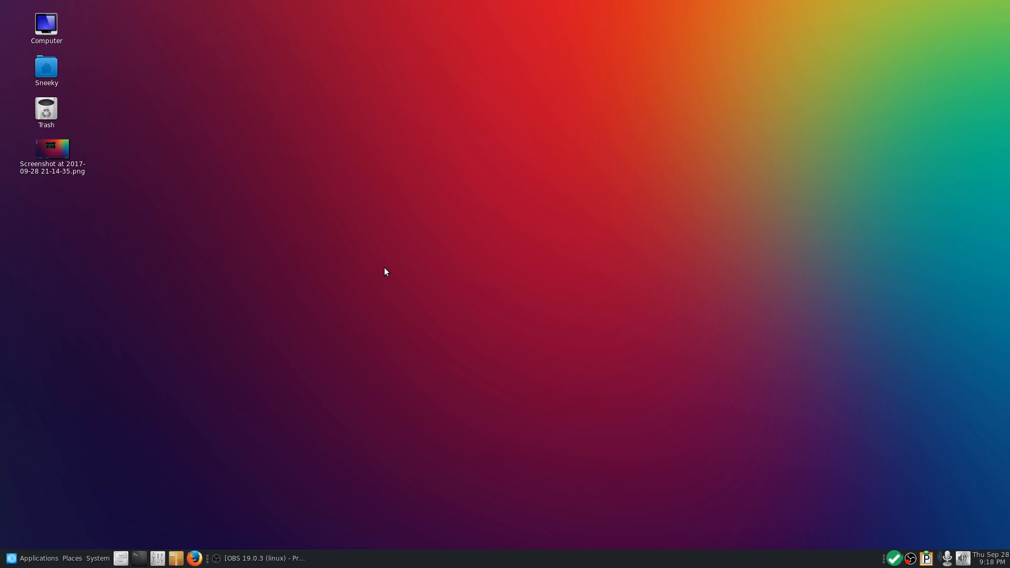